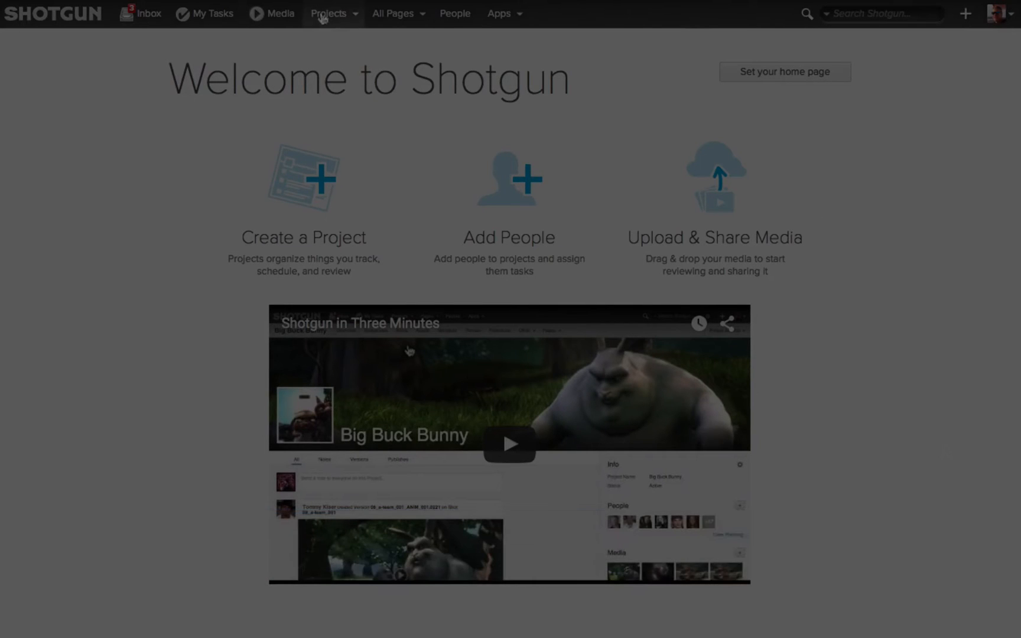
- Open the Big Buck Bunny project overview and show the All Pages list
{"action": "left_click", "coordinate": [509, 444]}
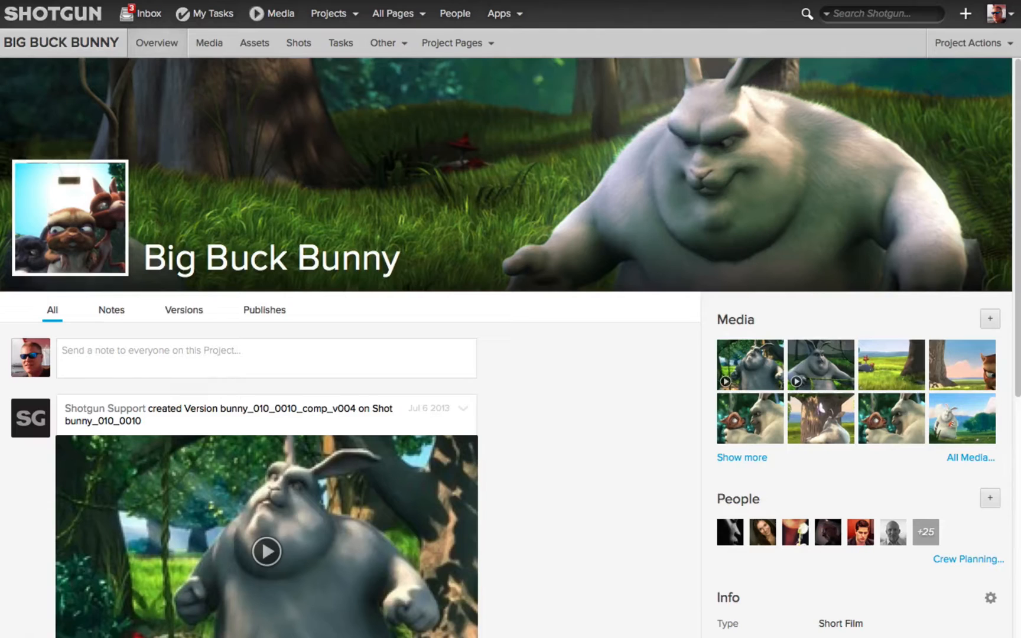
{"action": "left_click", "coordinate": [393, 13]}
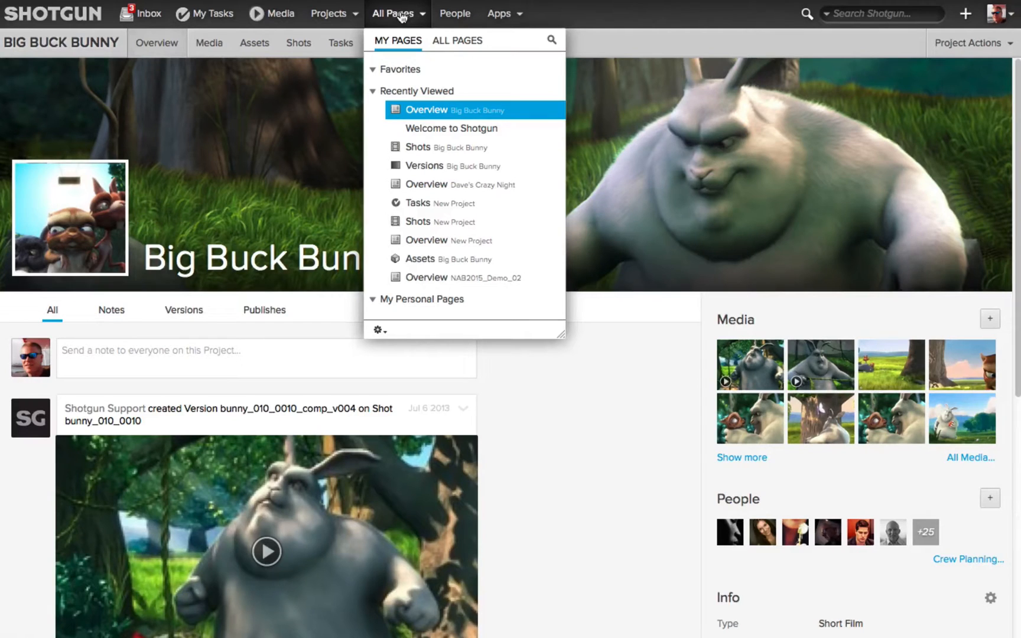
- Create a new Canvas page named 'BBB Dashboard' with the description 'Ken'
{"action": "left_click", "coordinate": [378, 330]}
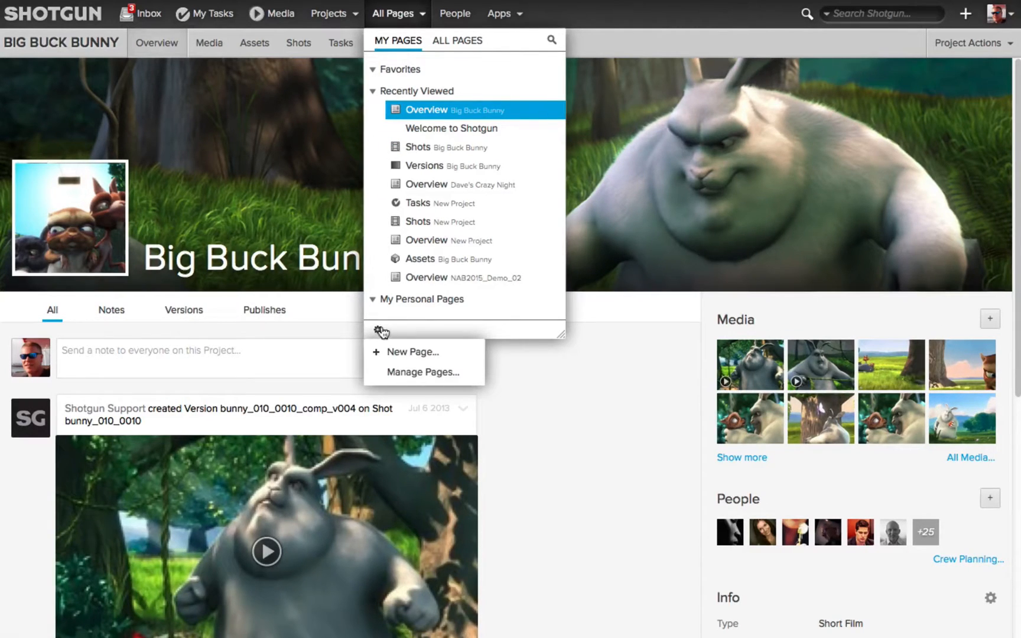
{"action": "left_click", "coordinate": [411, 351]}
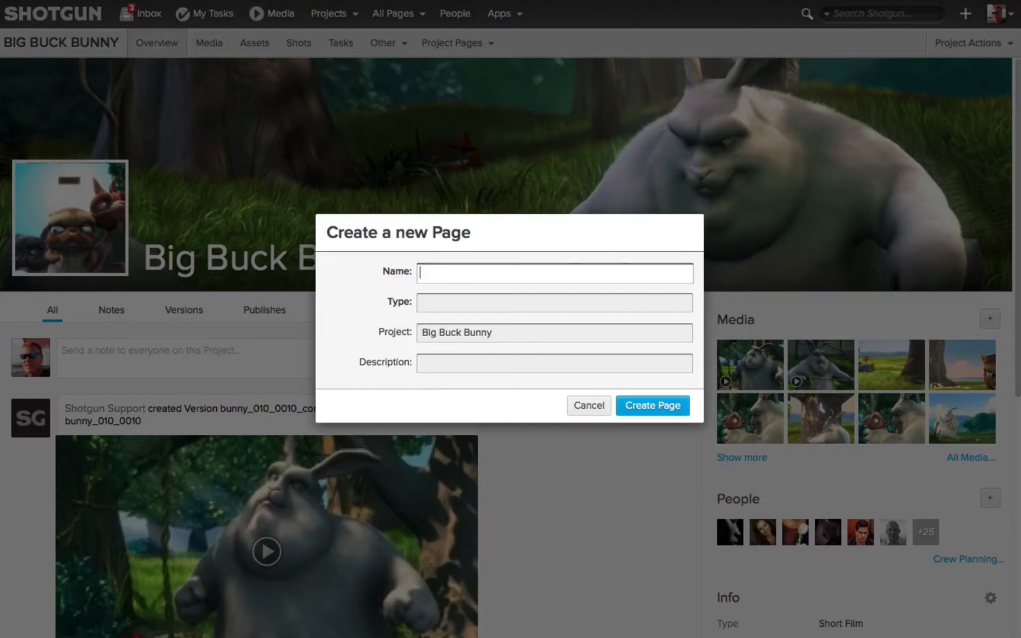
{"action": "left_click", "coordinate": [555, 273]}
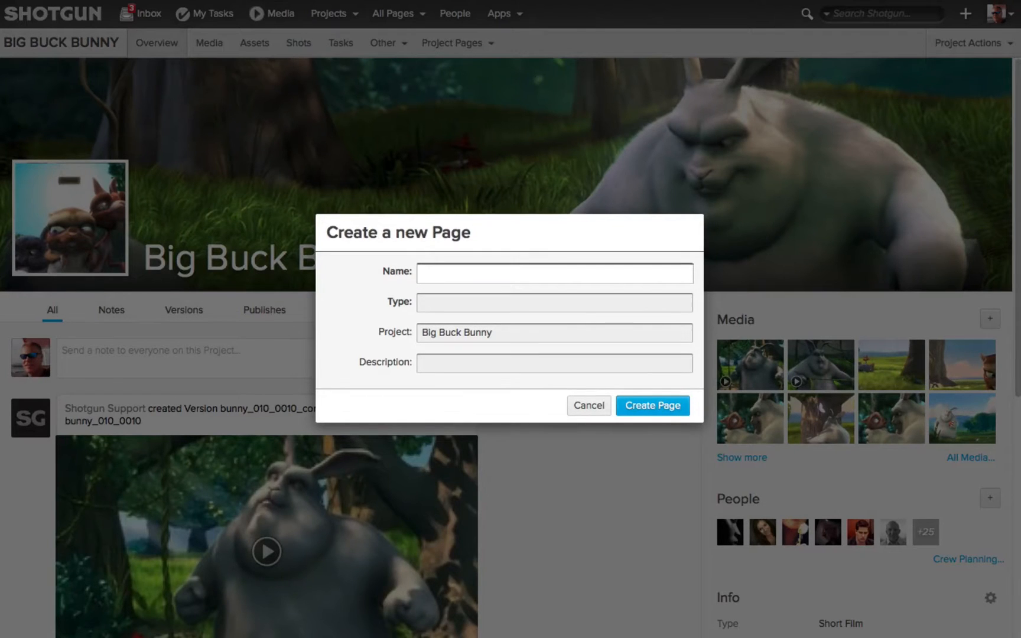
{"action": "type", "text": "BBB Dash"}
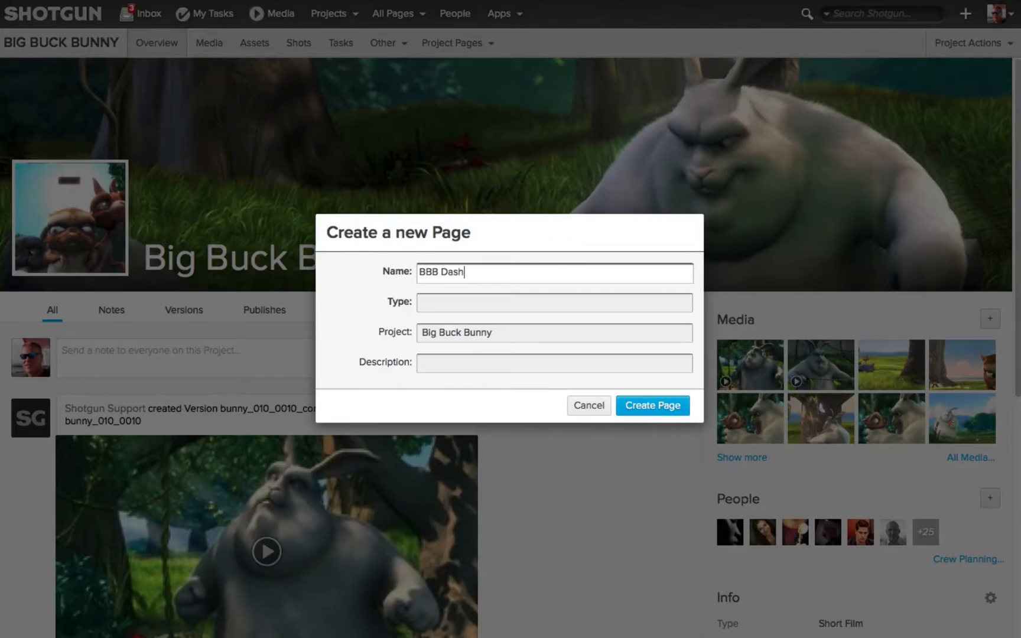
{"action": "type", "text": "board"}
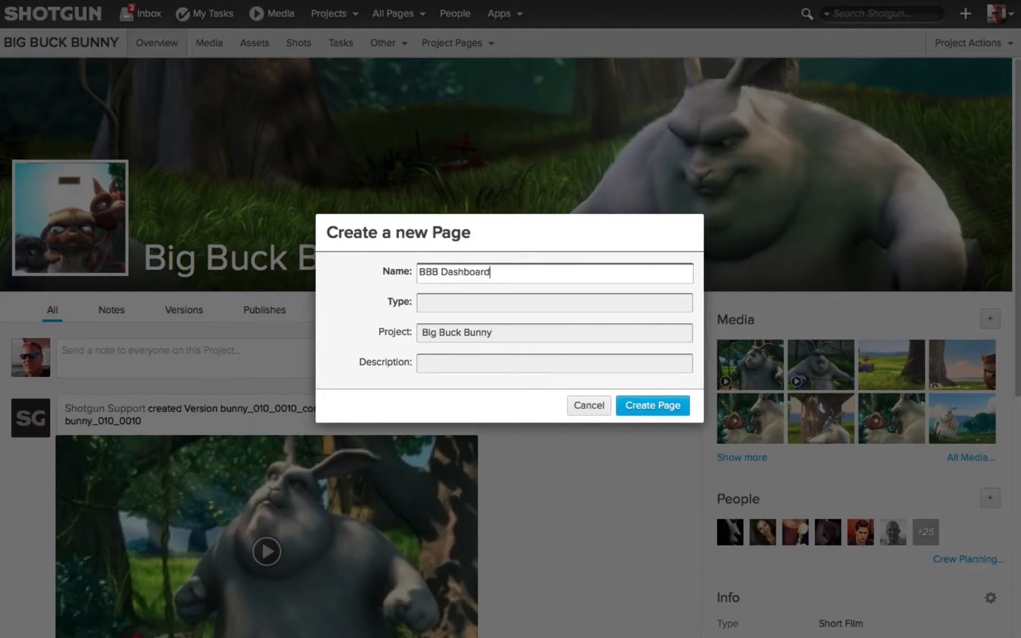
{"action": "left_click", "coordinate": [554, 302]}
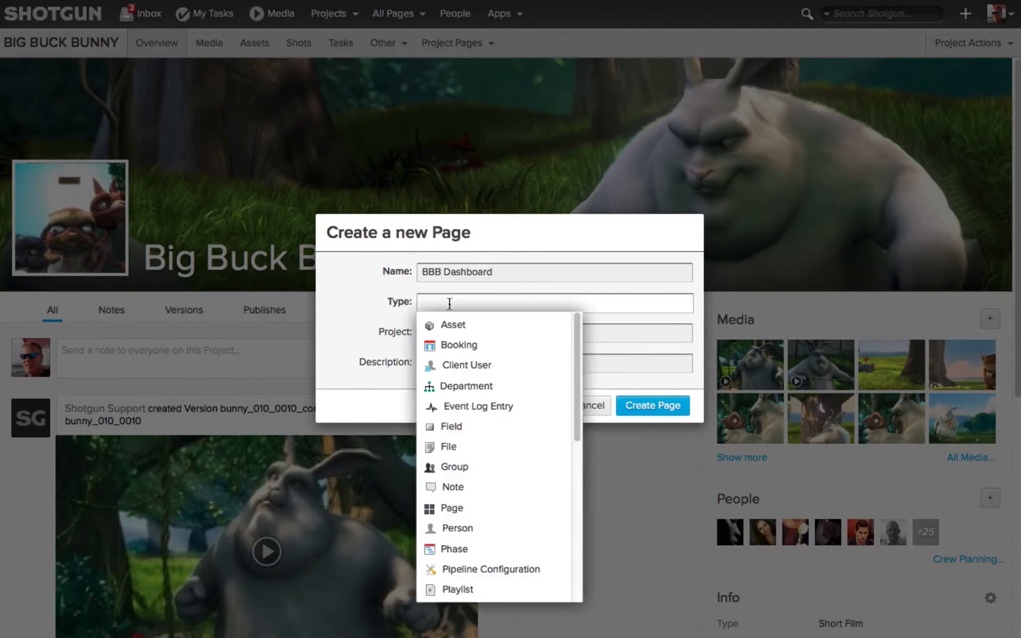
{"action": "mouse_move", "coordinate": [466, 364]}
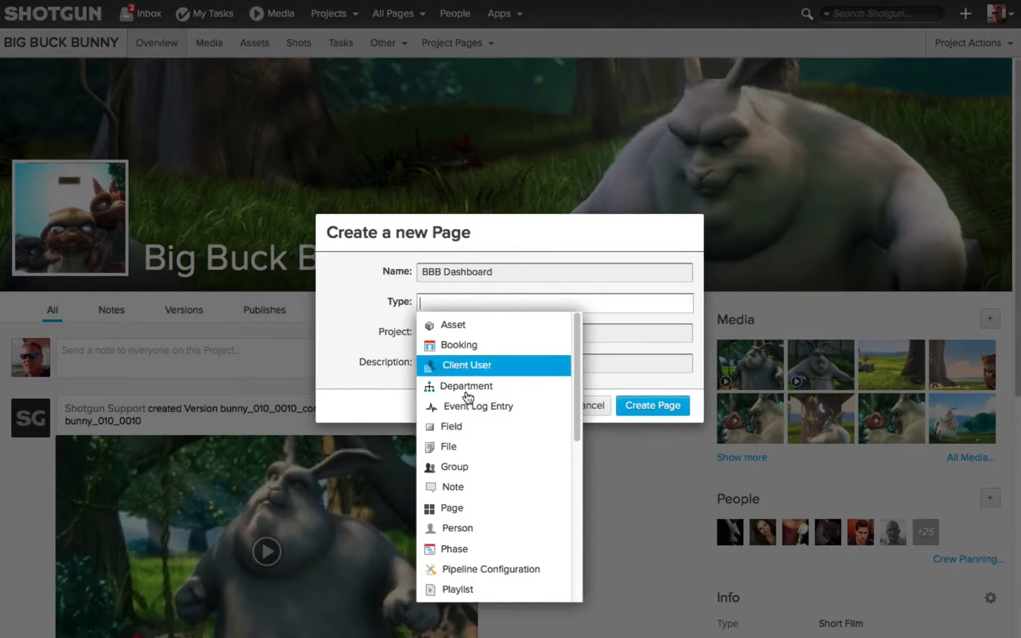
{"action": "scroll", "scroll_direction": "down", "scroll_amount": 3}
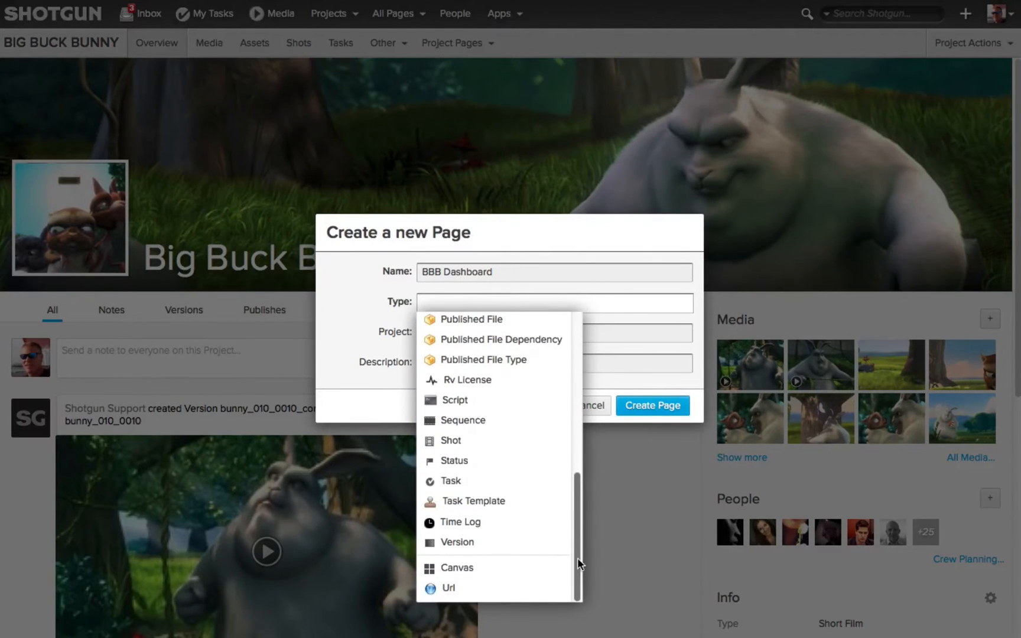
{"action": "mouse_move", "coordinate": [448, 588]}
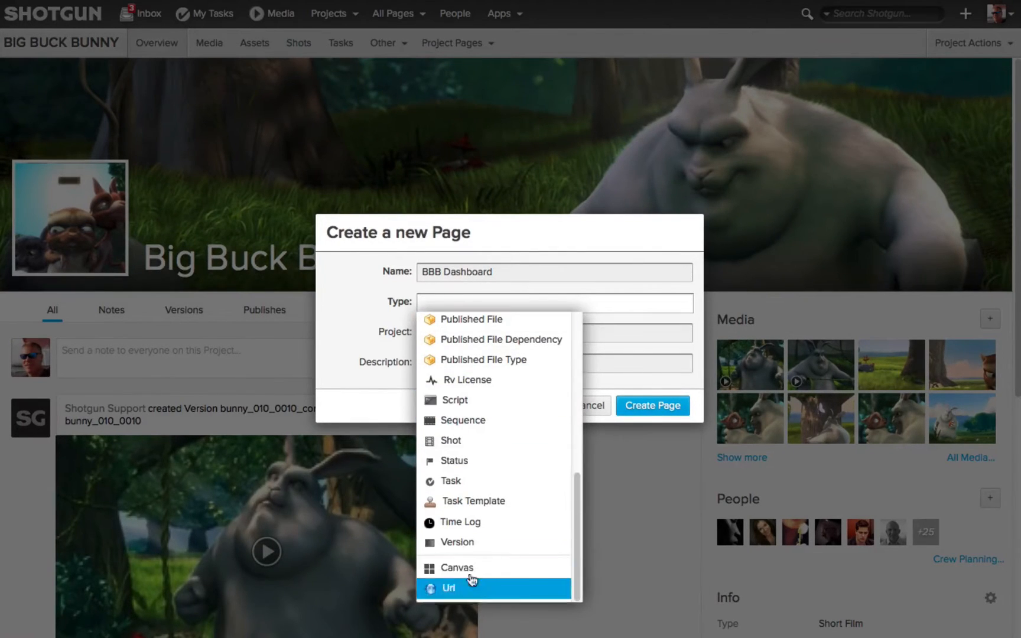
{"action": "mouse_move", "coordinate": [458, 568]}
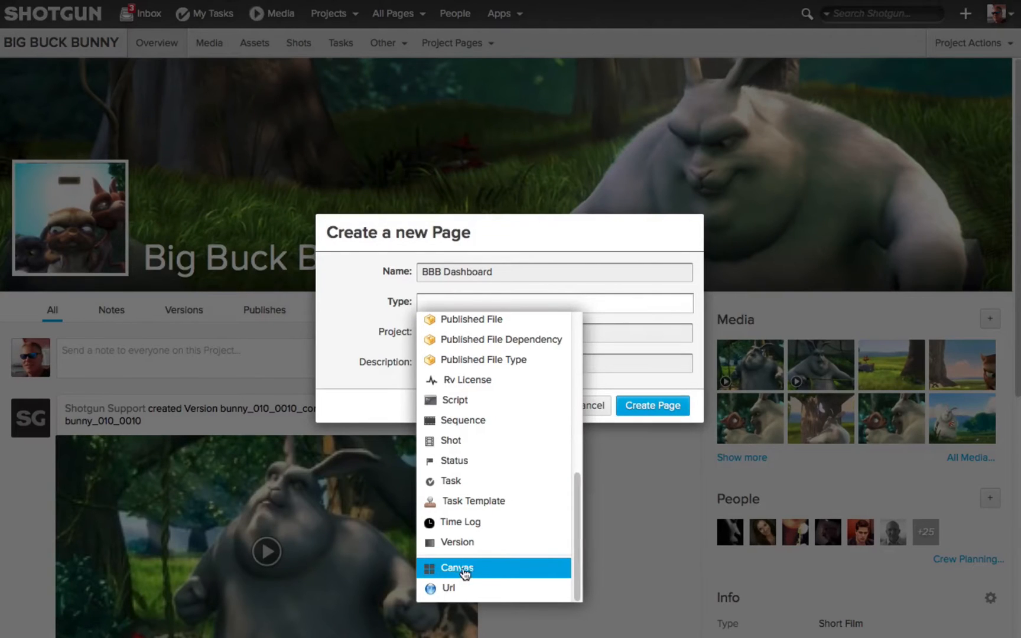
{"action": "left_click", "coordinate": [458, 567]}
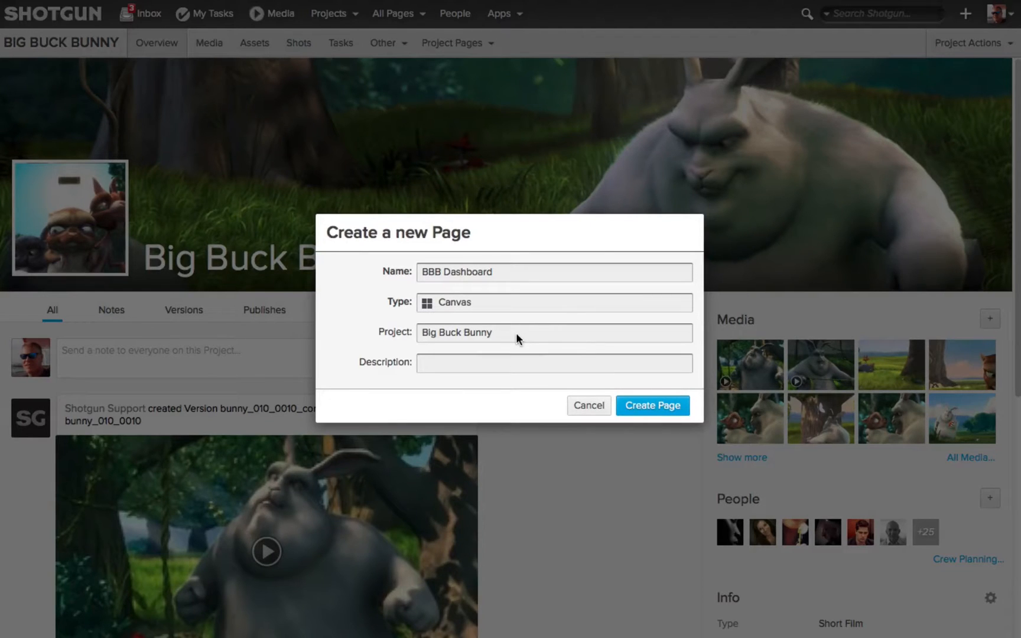
{"action": "mouse_move", "coordinate": [498, 376]}
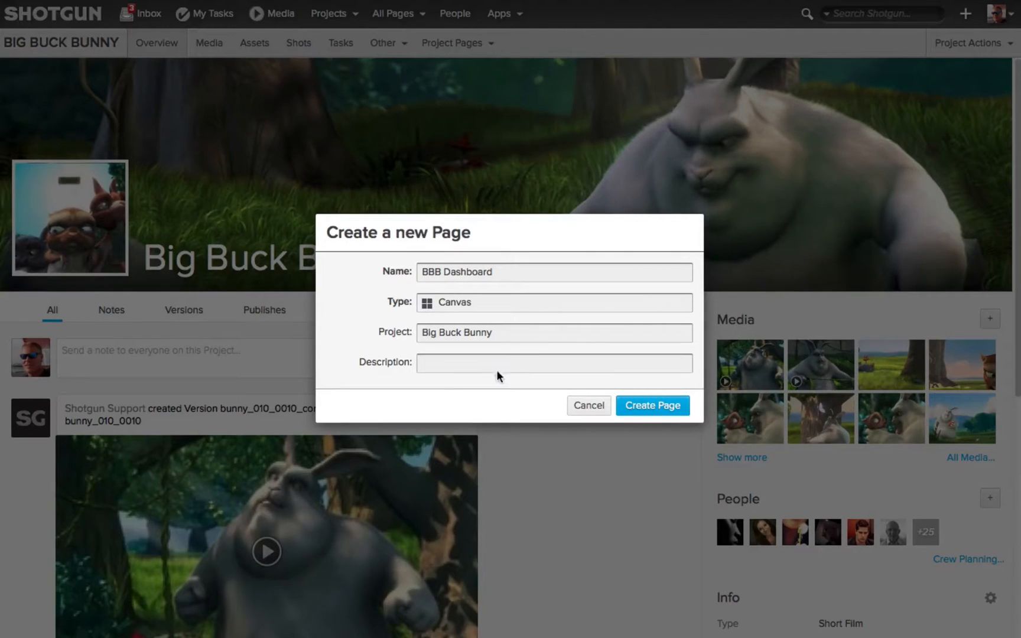
{"action": "type", "text": "Ken Info Page"}
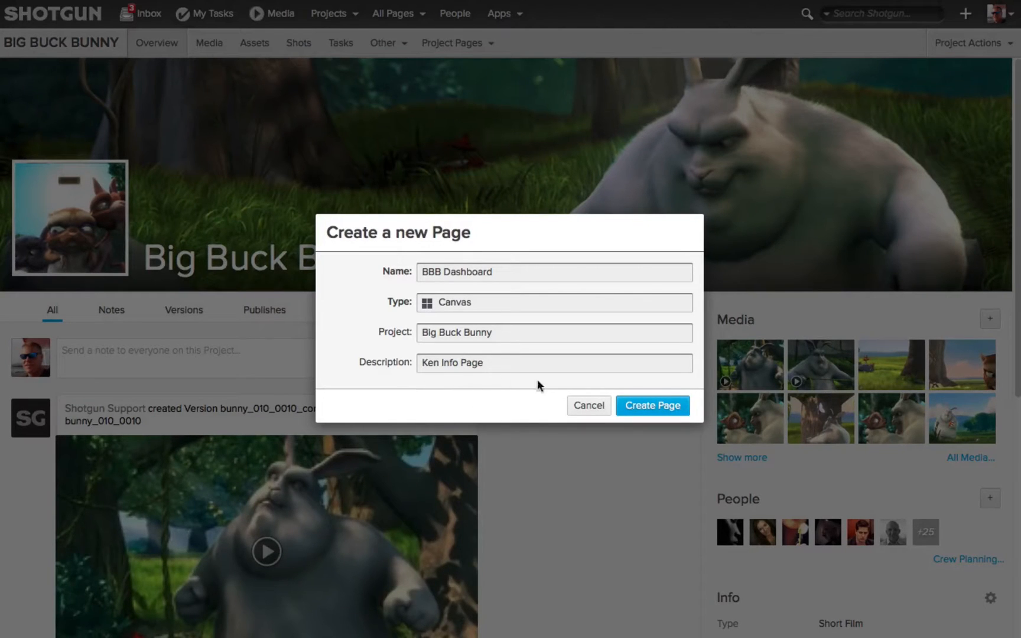
{"action": "left_click", "coordinate": [652, 405]}
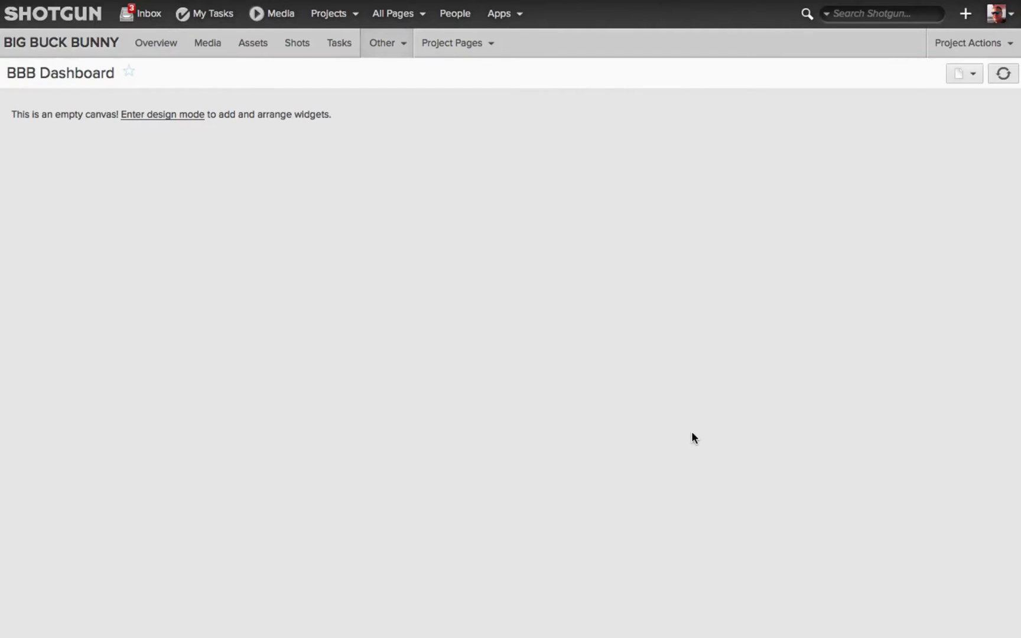
{"action": "mouse_move", "coordinate": [697, 441]}
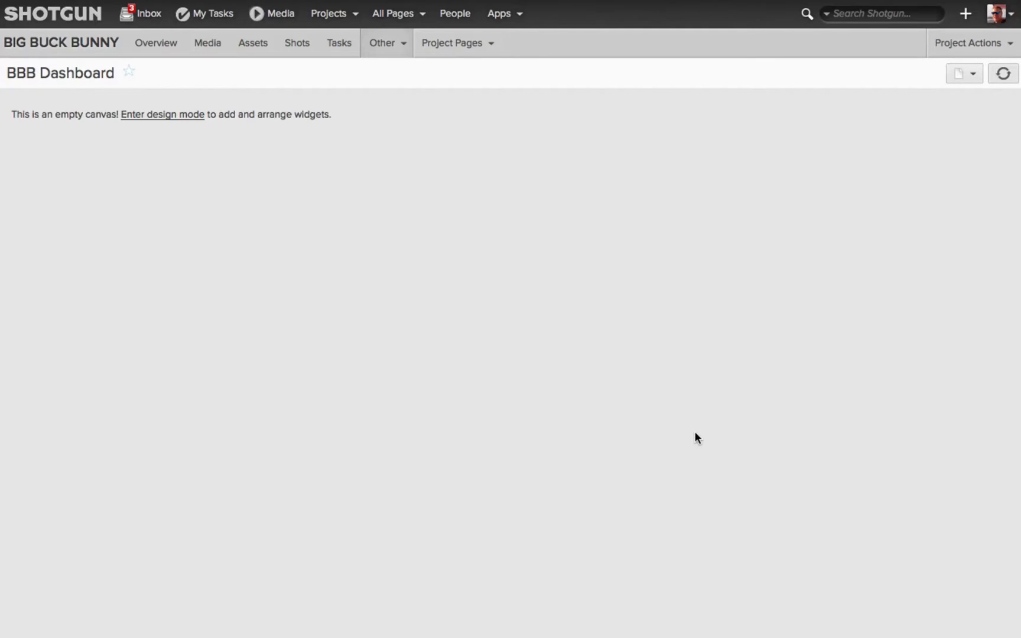
{"action": "mouse_move", "coordinate": [332, 294]}
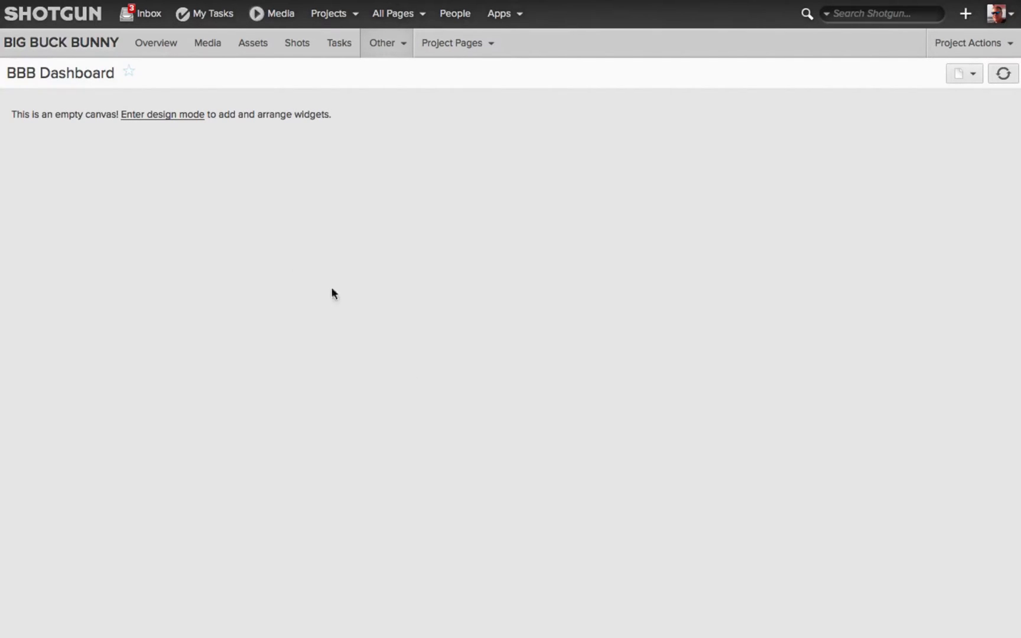
- Switch the empty BBB Dashboard canvas into design mode
{"action": "left_click", "coordinate": [161, 114]}
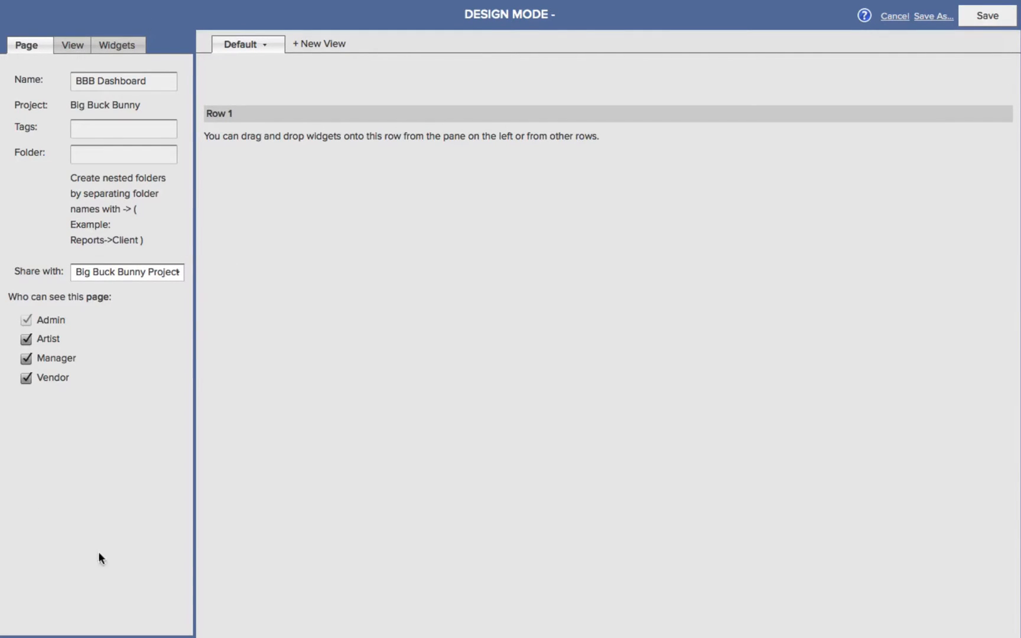
{"action": "mouse_move", "coordinate": [10, 92]}
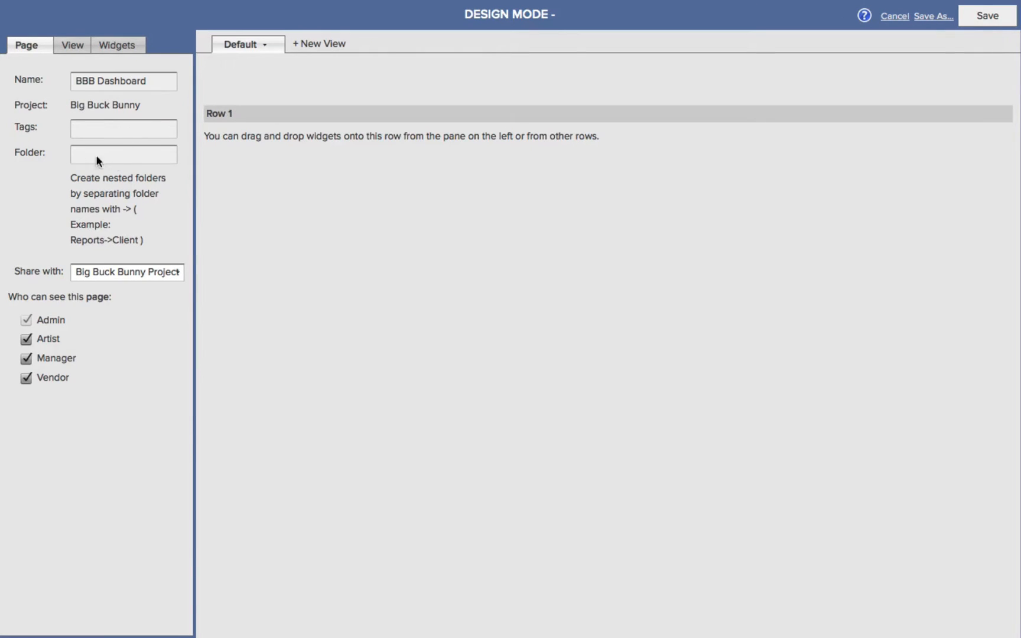
{"action": "mouse_move", "coordinate": [156, 409]}
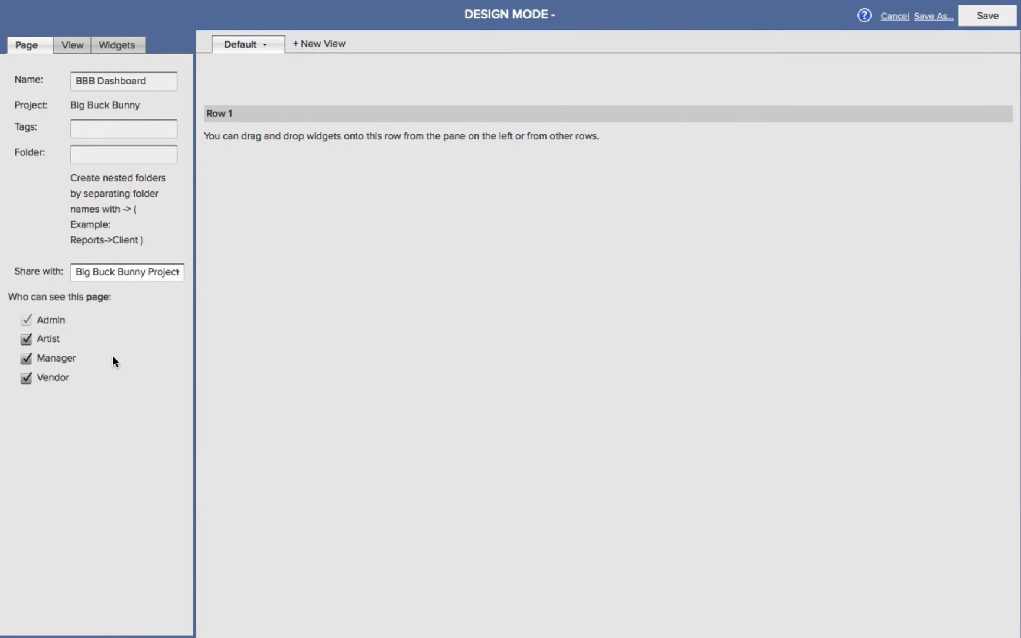
- Give Row 1 a two-column layout and show the available widgets
{"action": "left_click", "coordinate": [26, 339]}
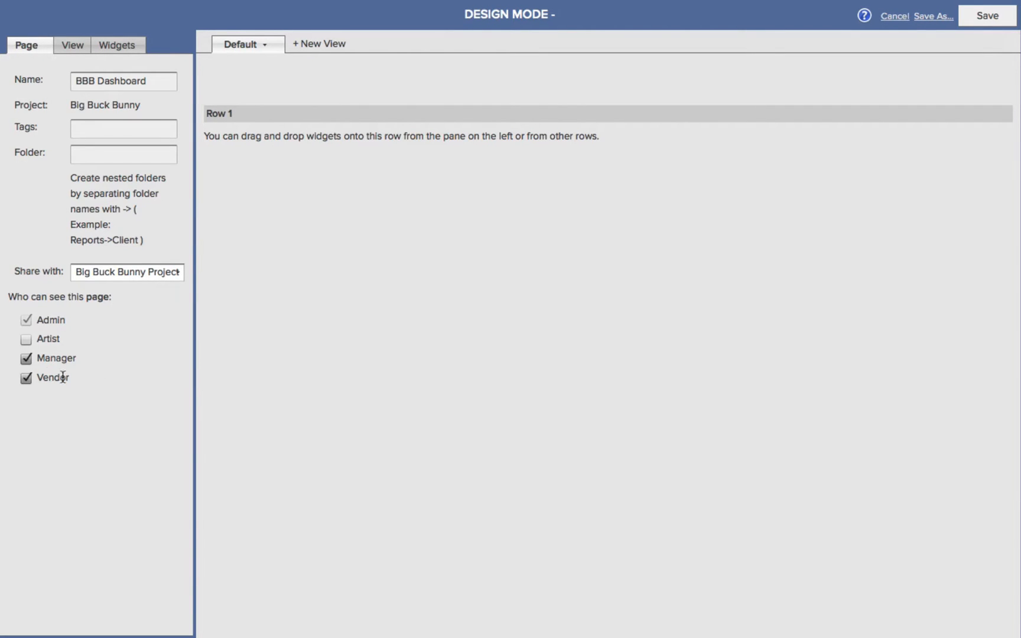
{"action": "left_click", "coordinate": [26, 338]}
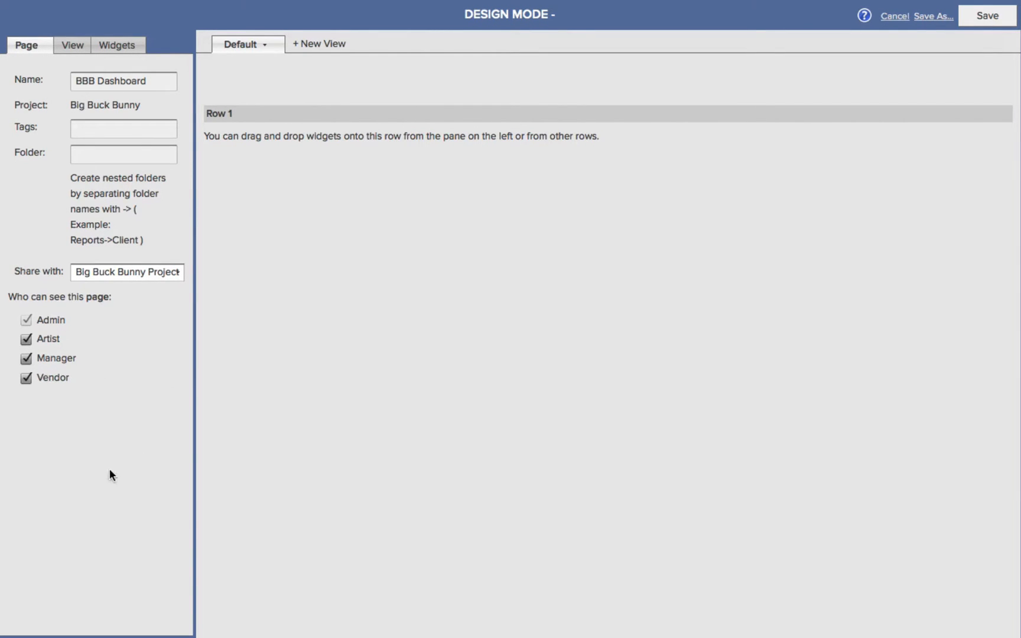
{"action": "left_click", "coordinate": [71, 44]}
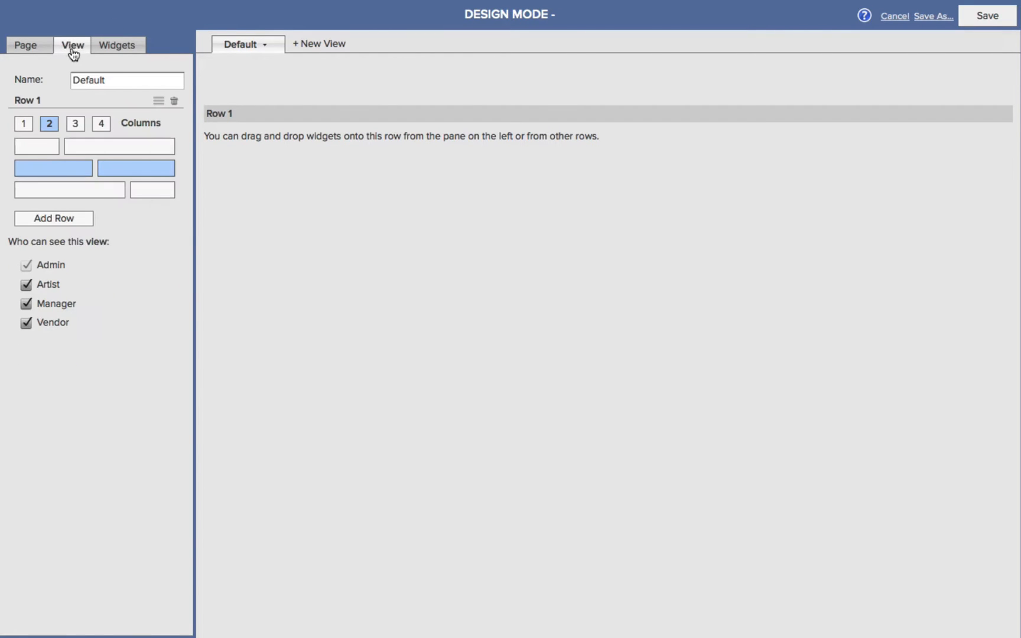
{"action": "left_click", "coordinate": [23, 123]}
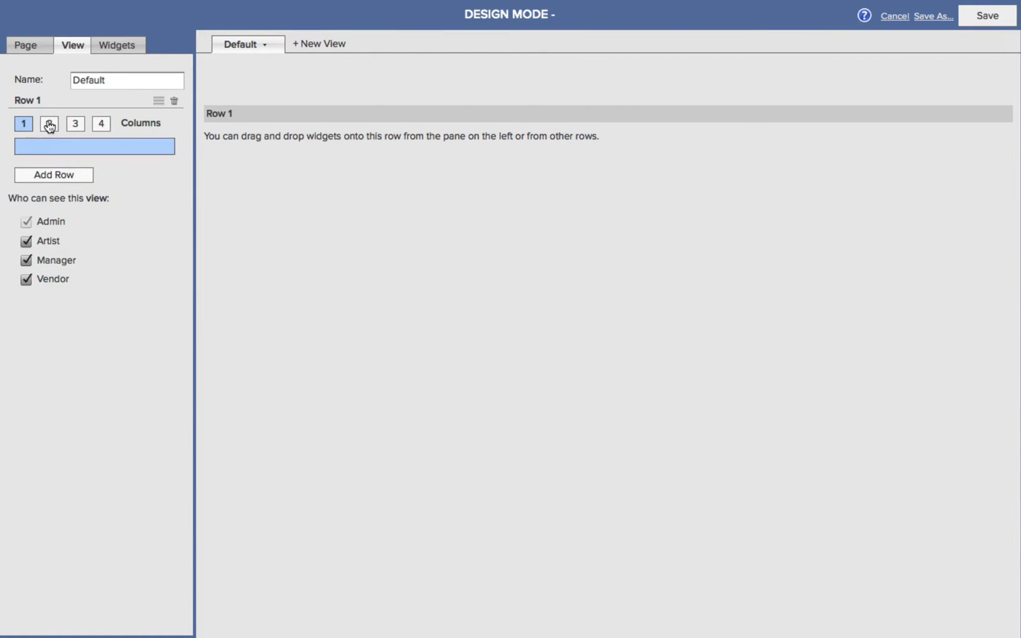
{"action": "left_click", "coordinate": [100, 124]}
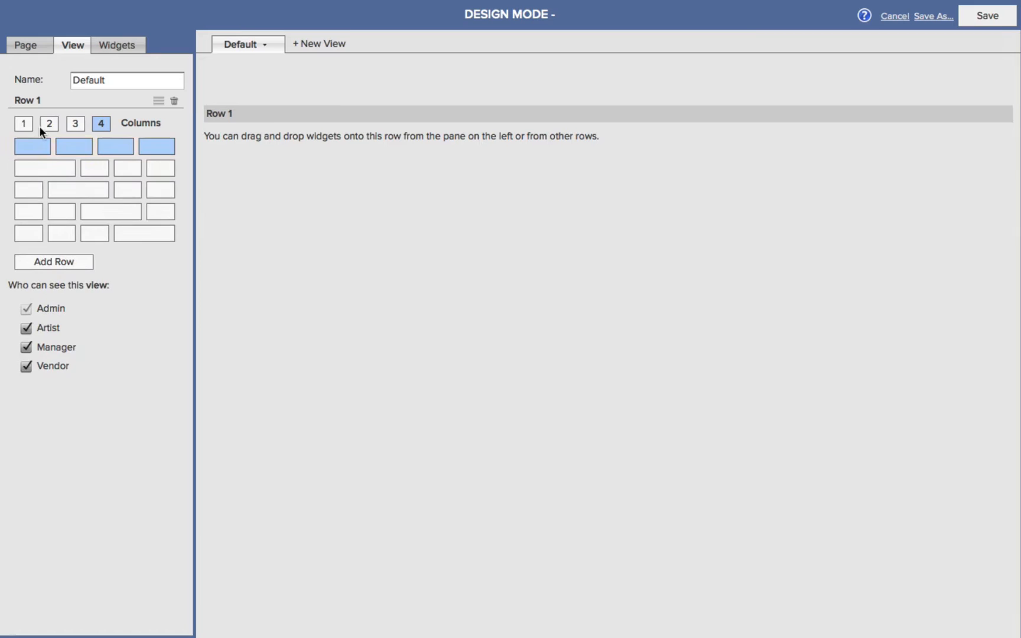
{"action": "left_click", "coordinate": [49, 123]}
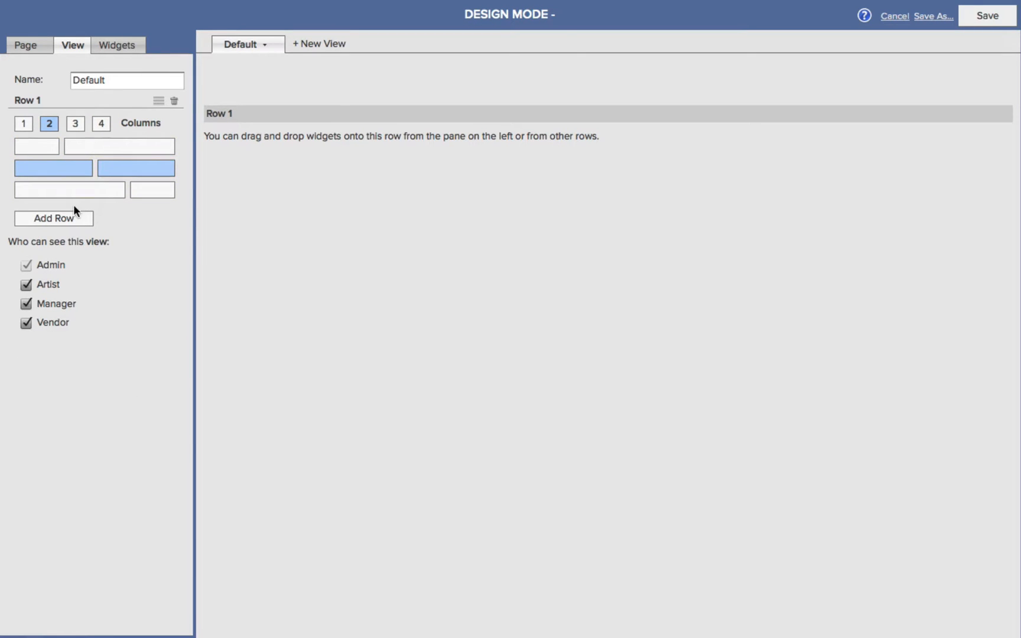
{"action": "left_click", "coordinate": [117, 45]}
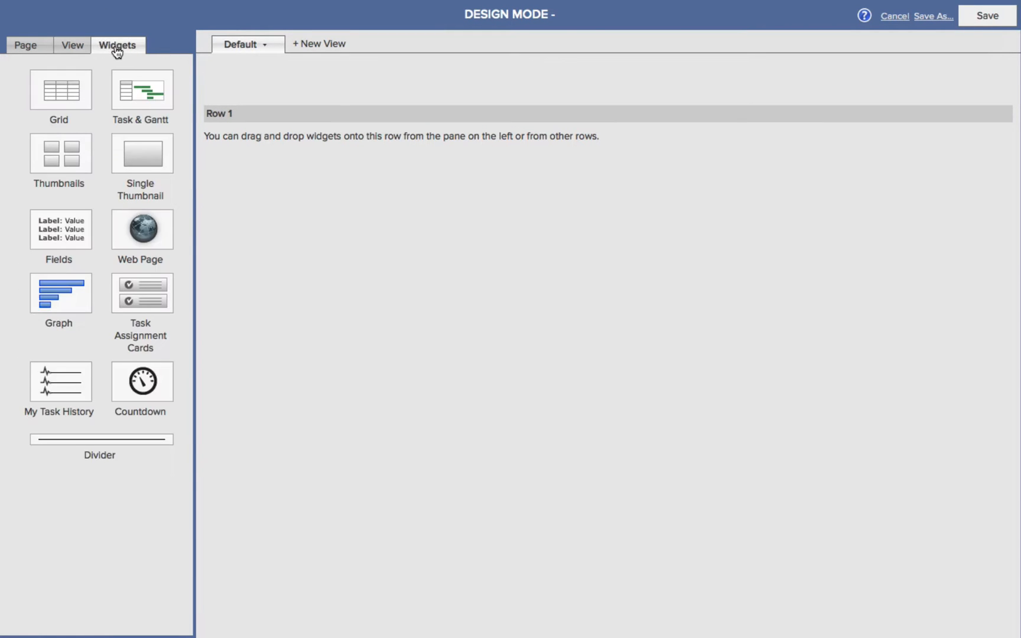
{"action": "mouse_move", "coordinate": [90, 607]}
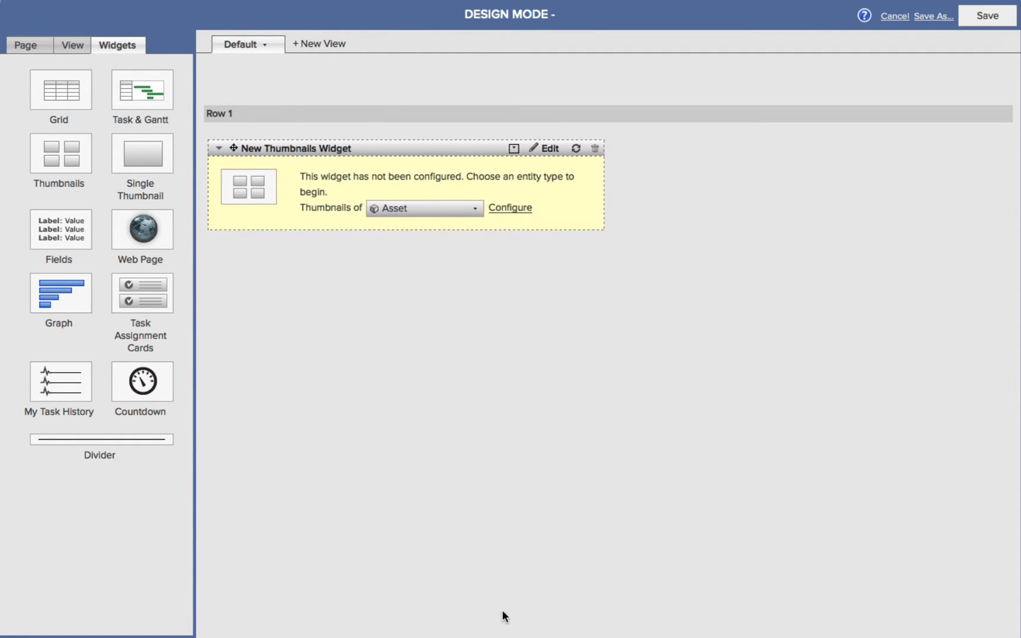
{"action": "mouse_move", "coordinate": [600, 437]}
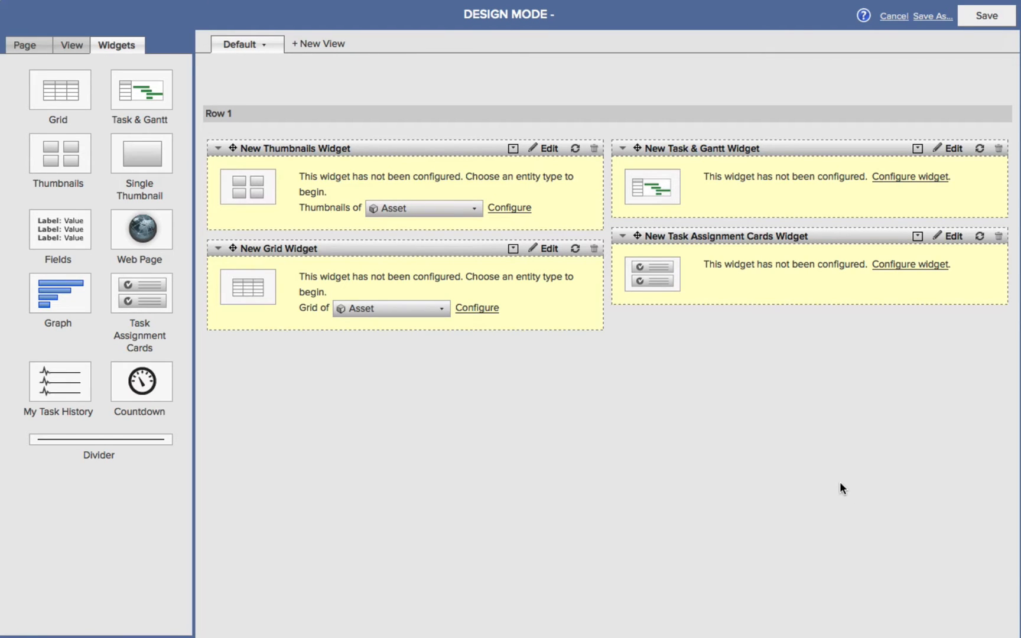
{"action": "mouse_move", "coordinate": [850, 463]}
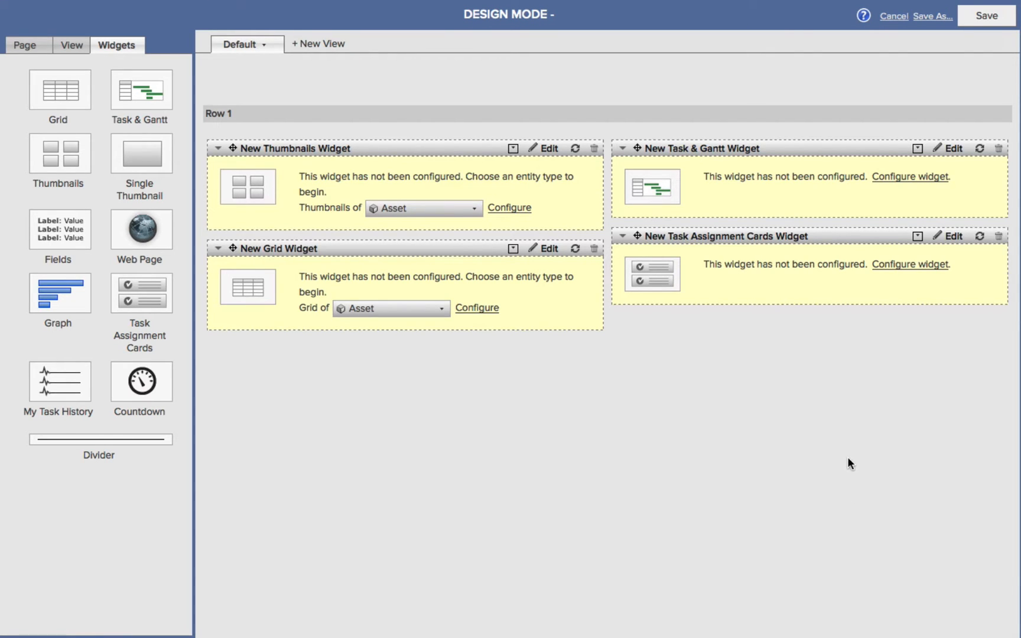
{"action": "mouse_move", "coordinate": [649, 448]}
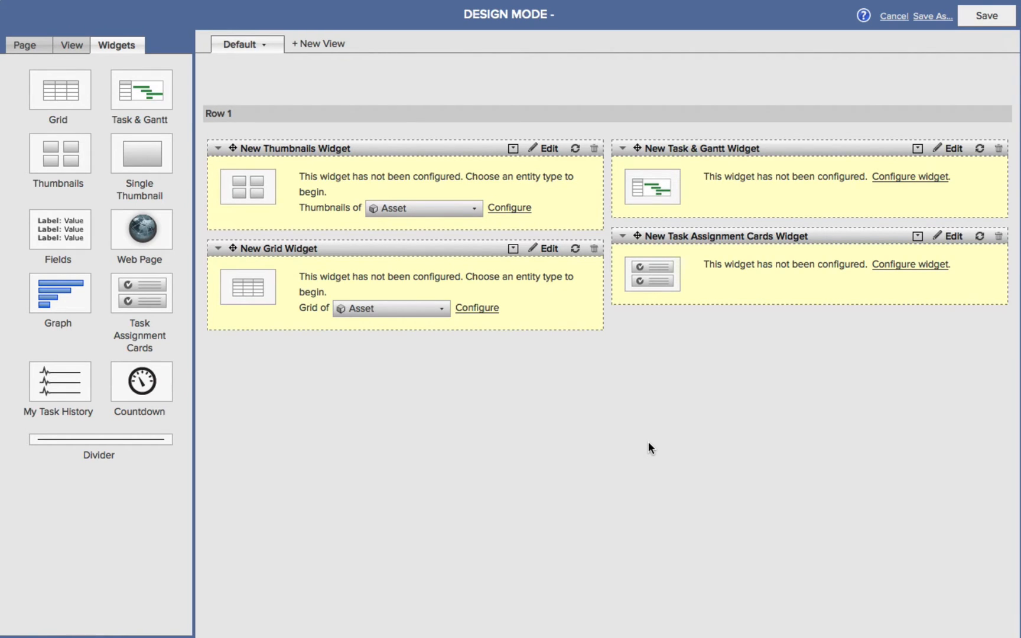
{"action": "mouse_move", "coordinate": [349, 142]}
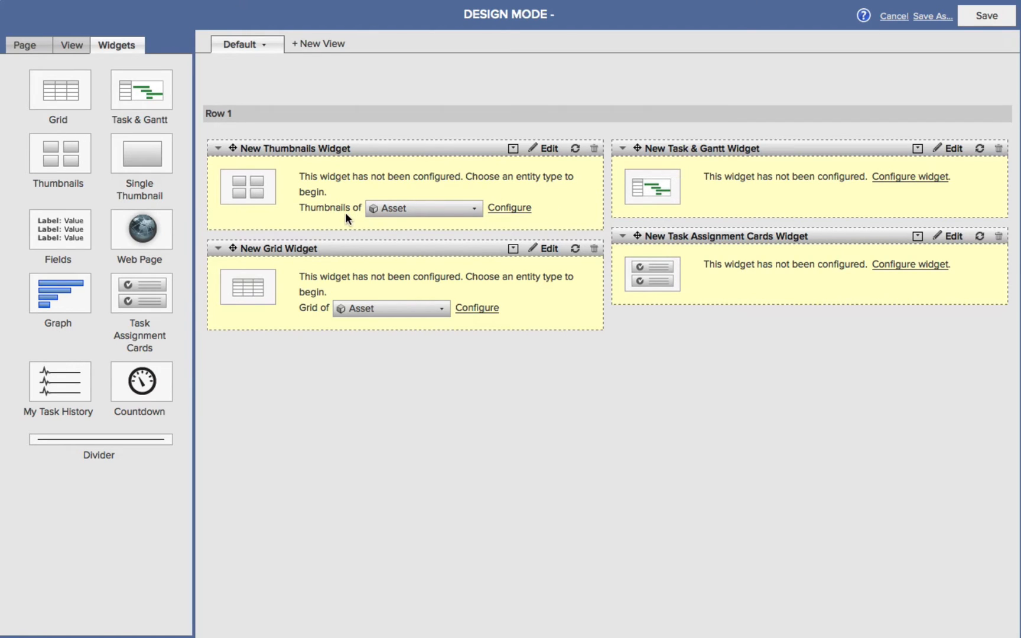
{"action": "mouse_move", "coordinate": [477, 212]}
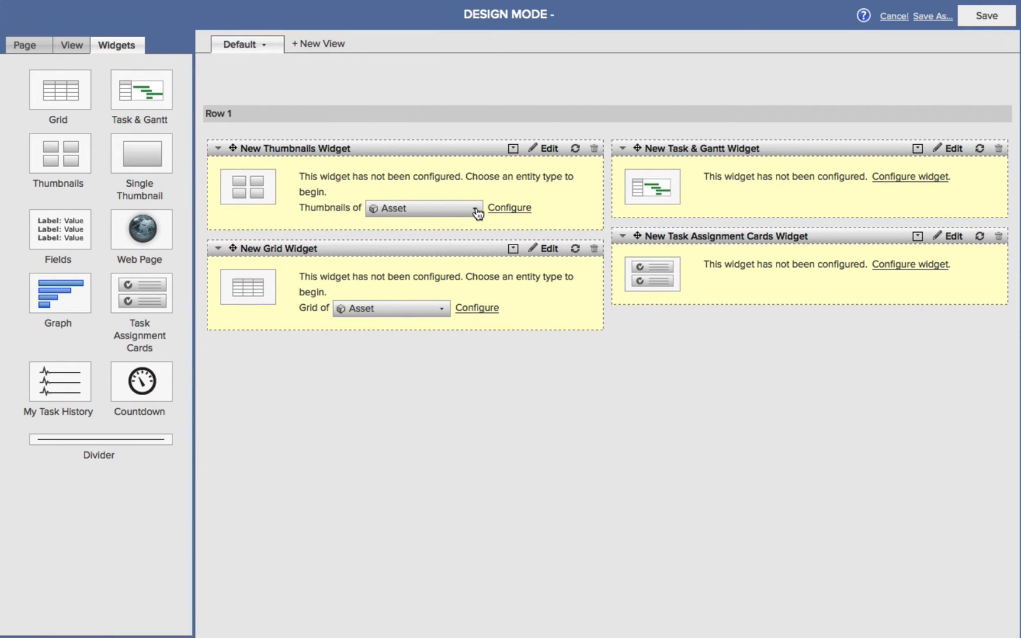
- Show People in Thumbnails via a saved 'People on Project' filter for Current Project
{"action": "left_click", "coordinate": [423, 208]}
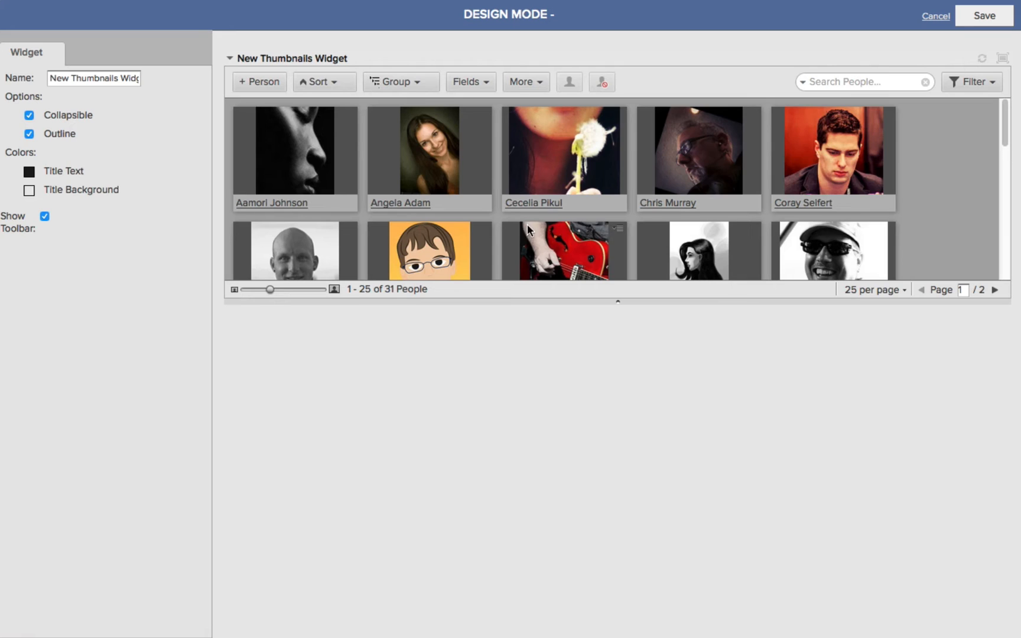
{"action": "left_click", "coordinate": [970, 82]}
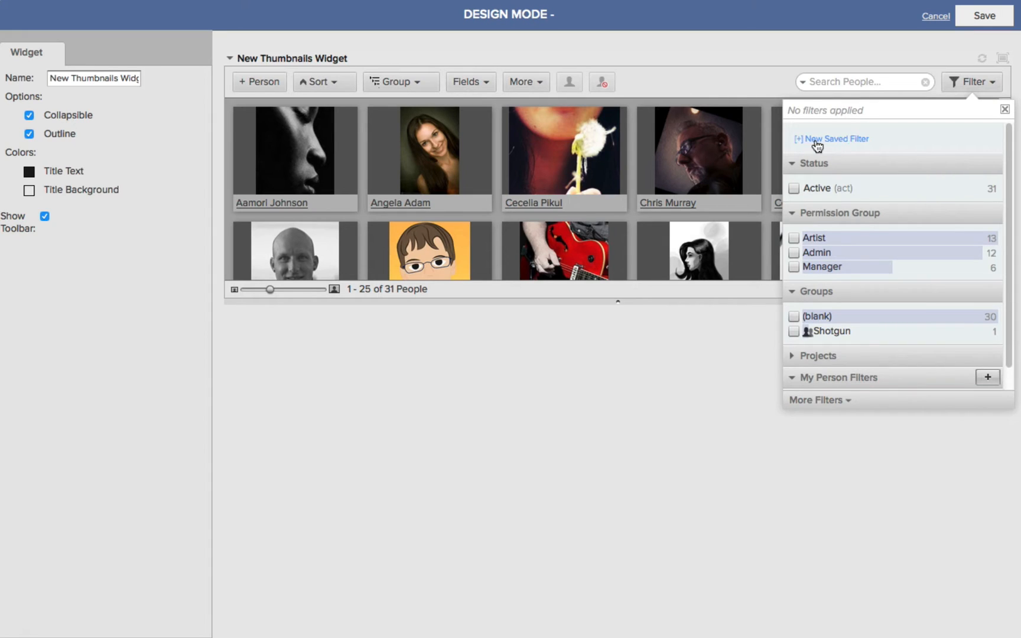
{"action": "left_click", "coordinate": [835, 139]}
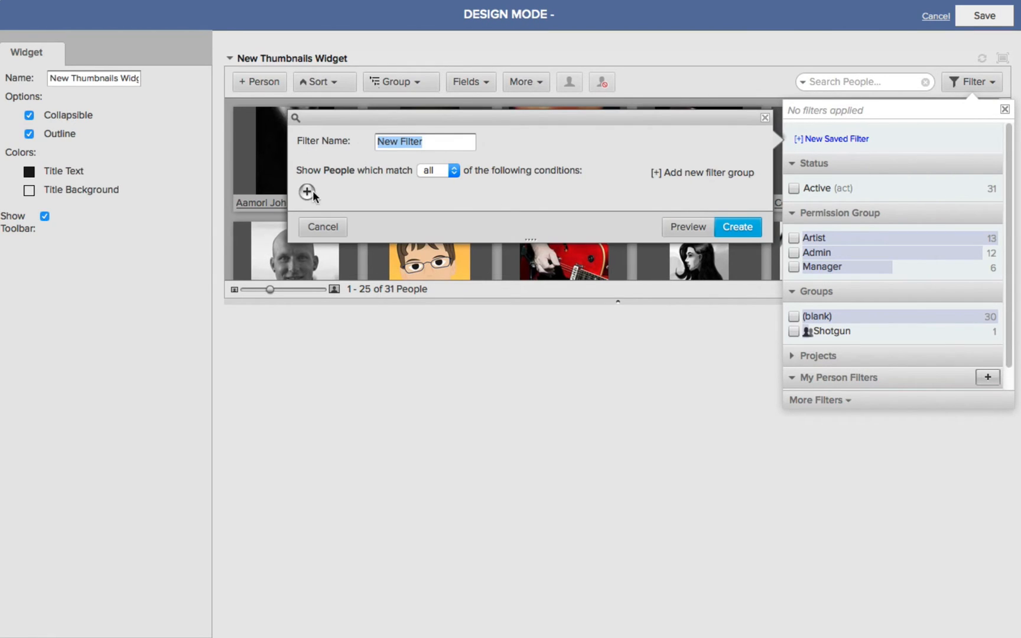
{"action": "left_click", "coordinate": [307, 193]}
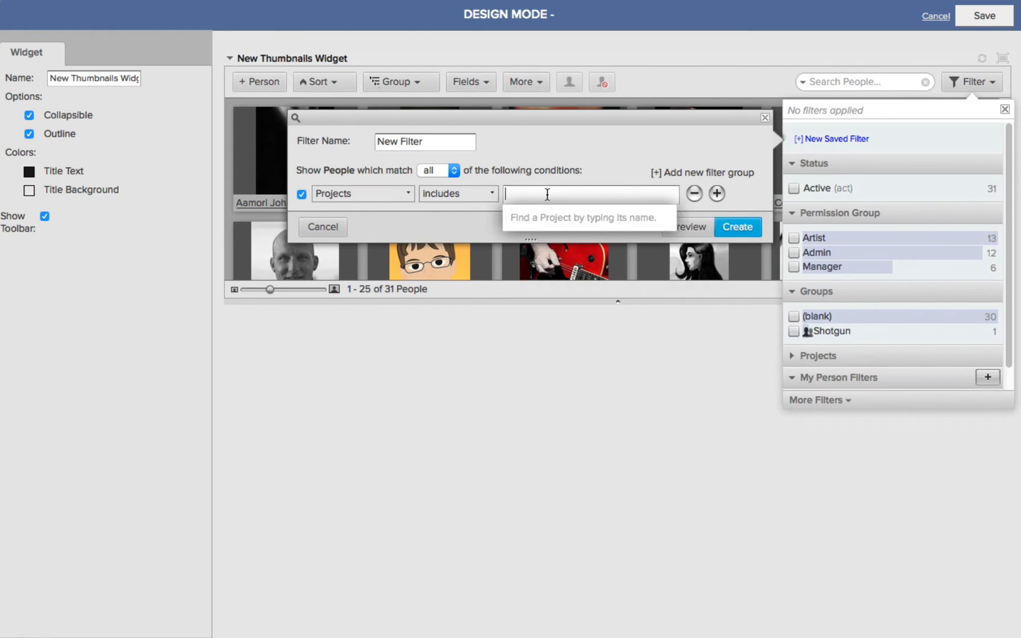
{"action": "type", "text": "curr"}
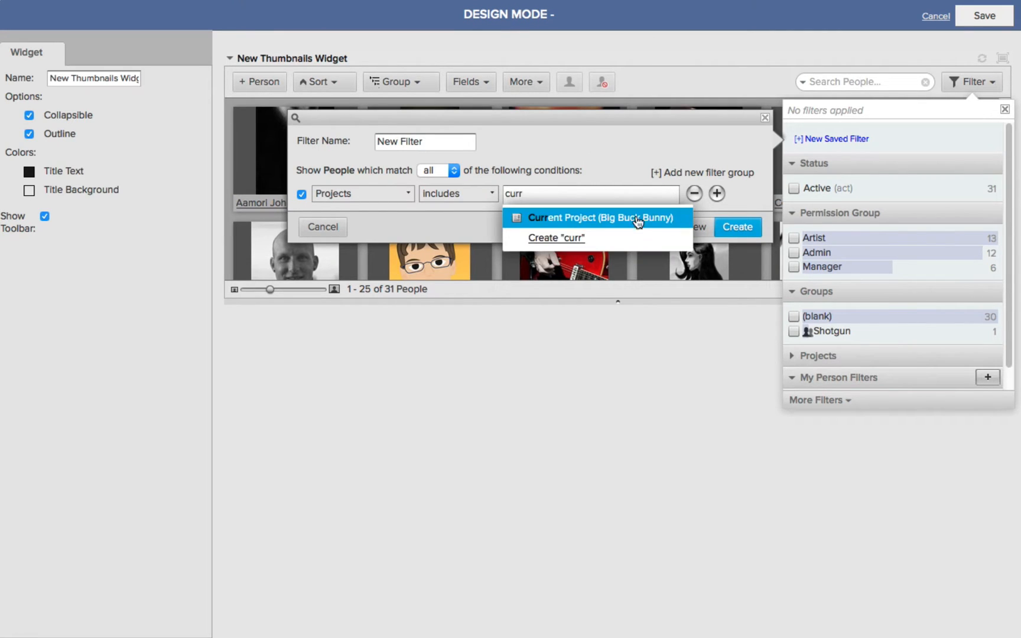
{"action": "left_click", "coordinate": [592, 218]}
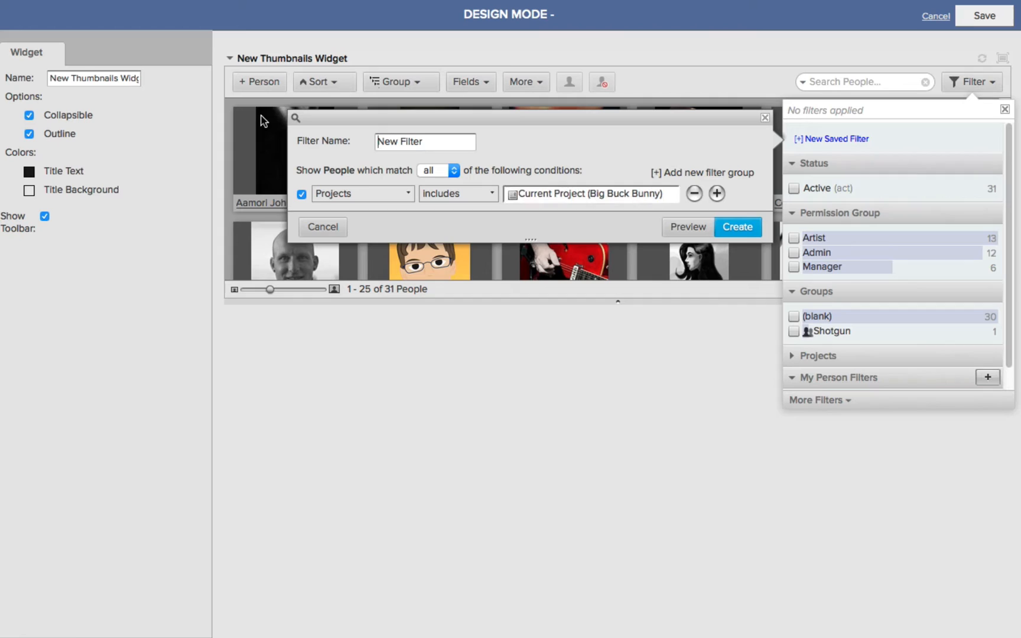
{"action": "type", "text": "People on Proje"}
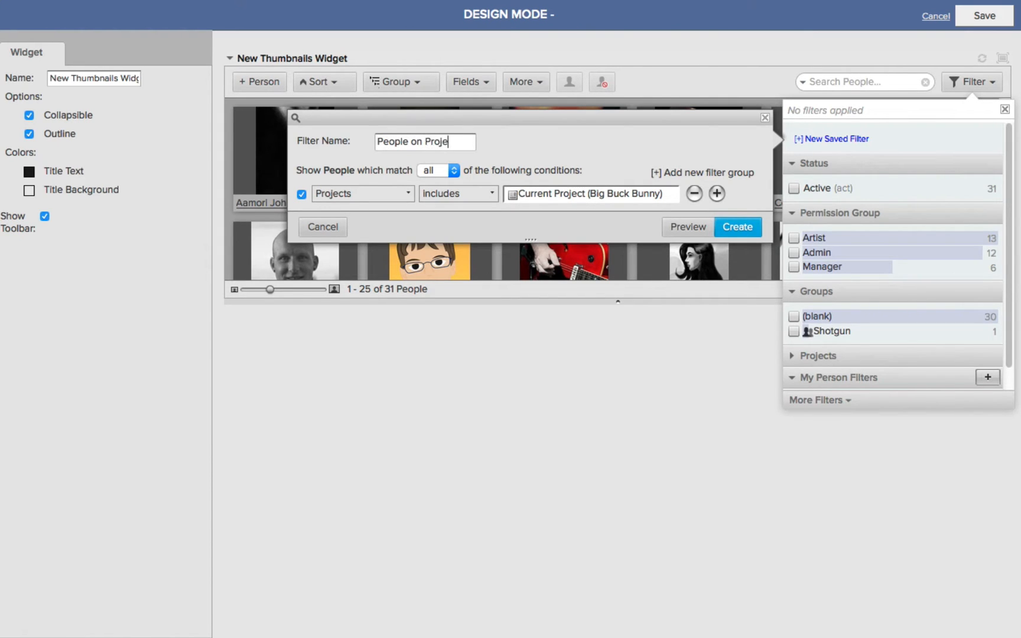
{"action": "left_click", "coordinate": [736, 227]}
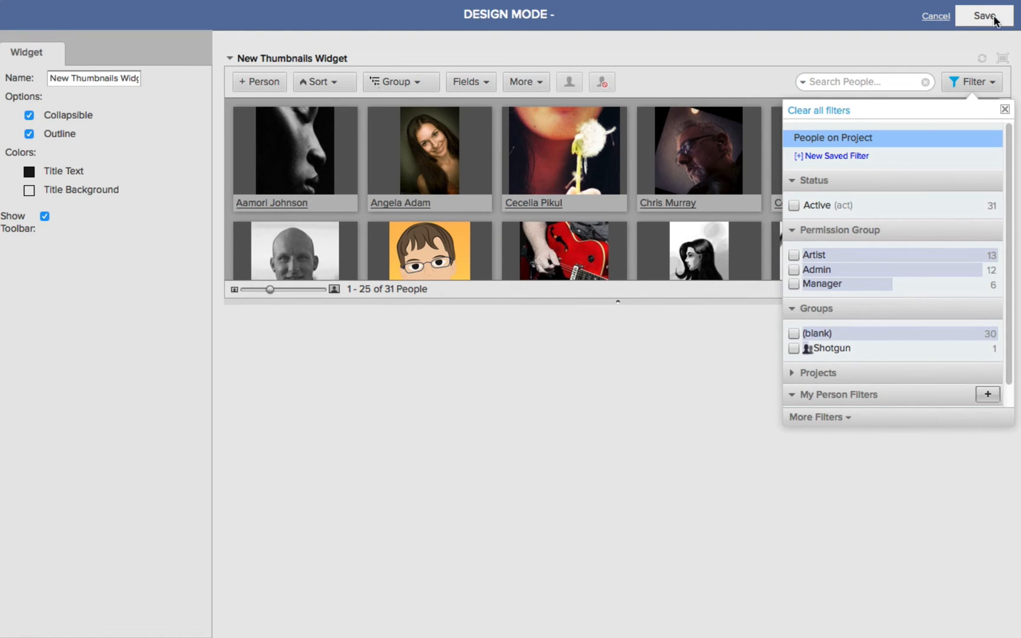
{"action": "left_click", "coordinate": [984, 15]}
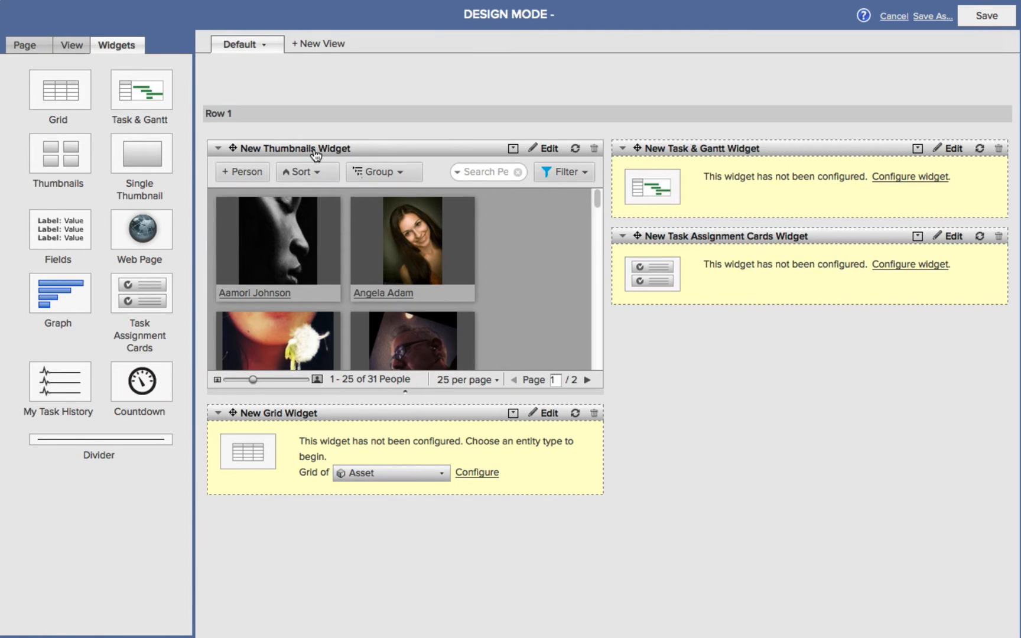
{"action": "mouse_move", "coordinate": [549, 256]}
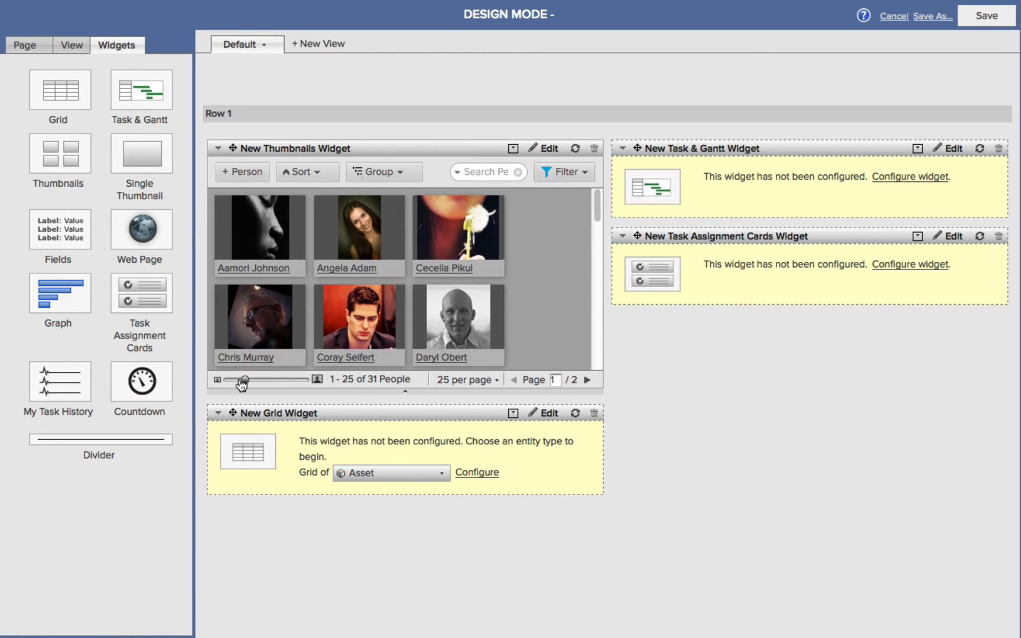
- Shrink the people thumbnails and begin configuring the Task & Gantt widget
{"action": "left_click_drag", "start_coordinate": [244, 380], "coordinate": [224, 380]}
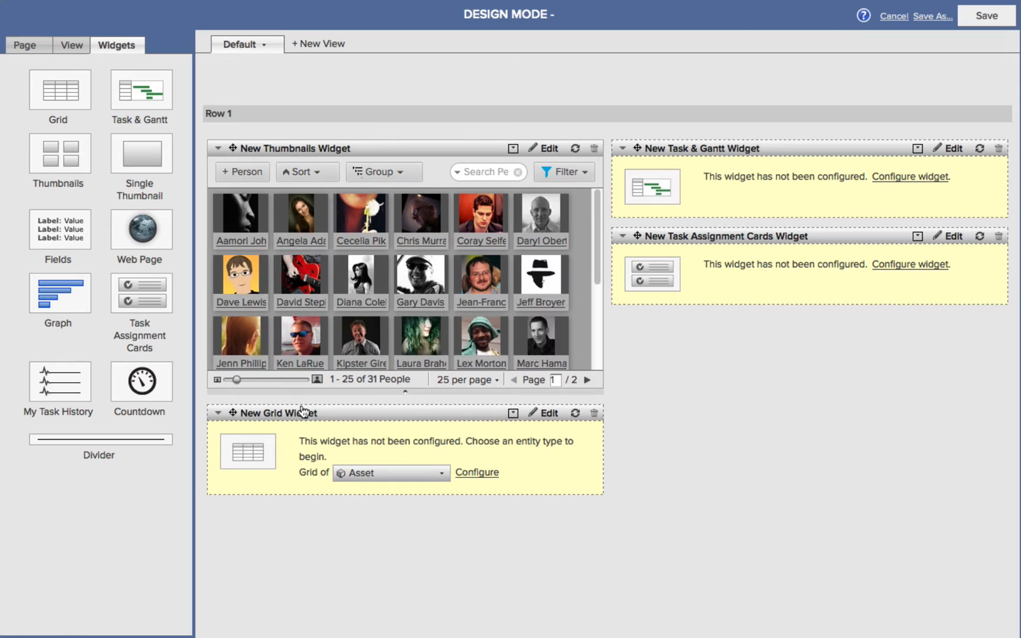
{"action": "mouse_move", "coordinate": [807, 606]}
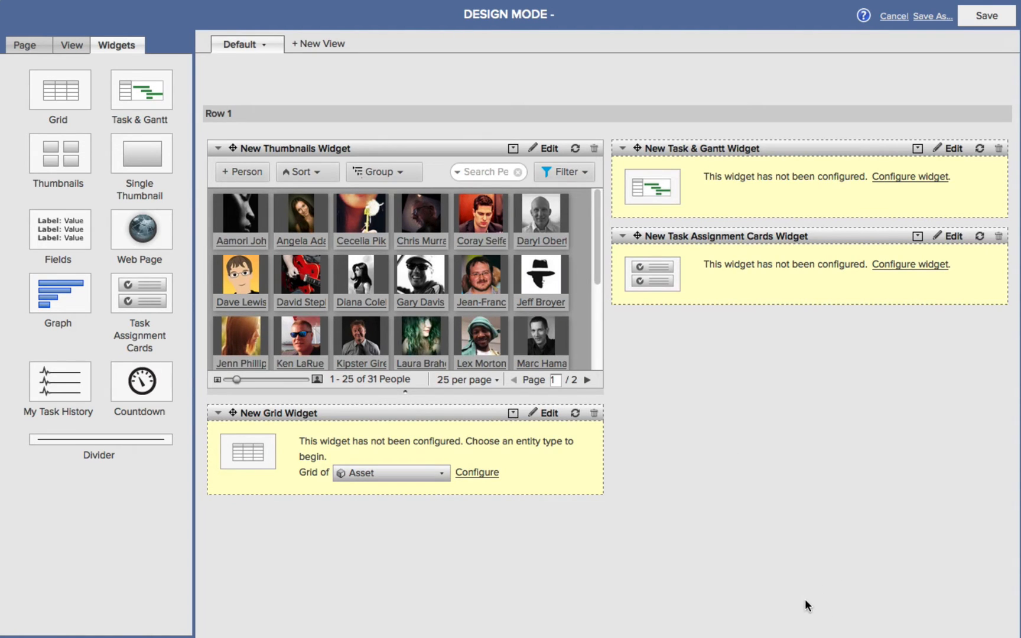
{"action": "mouse_move", "coordinate": [709, 164]}
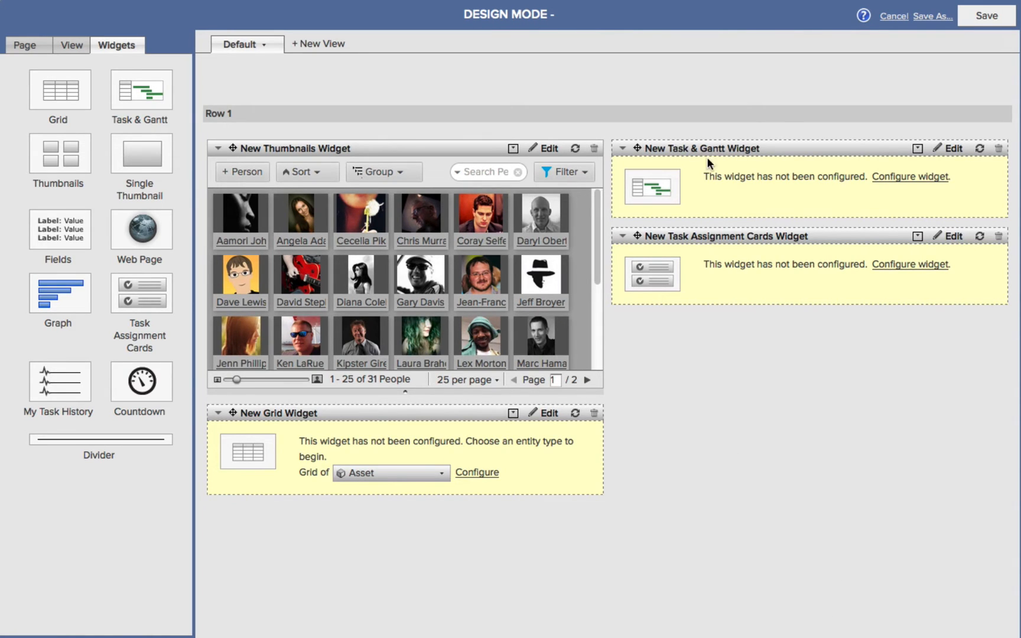
{"action": "mouse_move", "coordinate": [766, 199]}
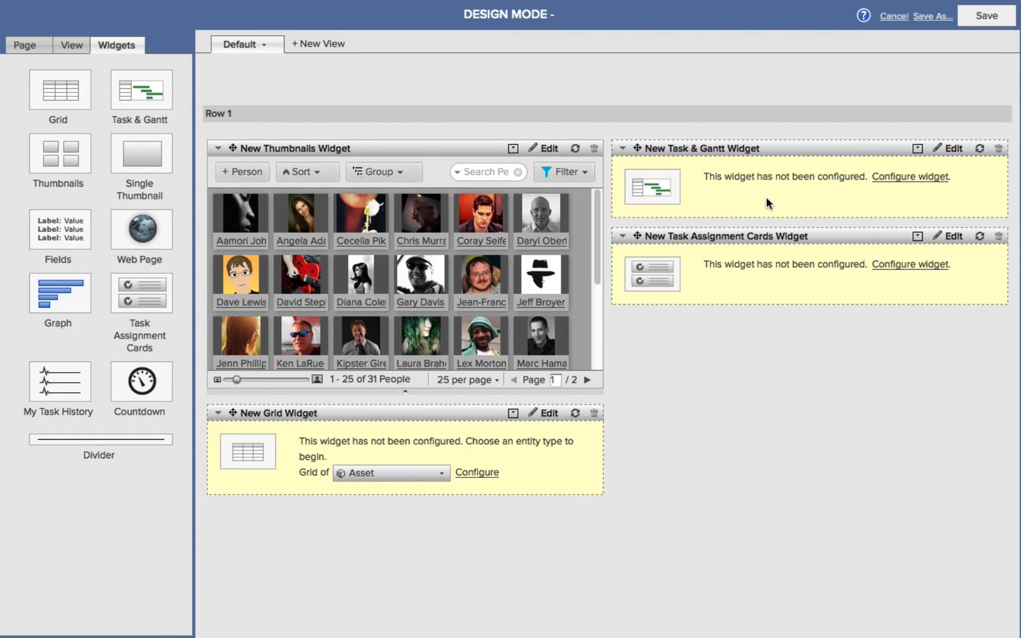
{"action": "mouse_move", "coordinate": [771, 195]}
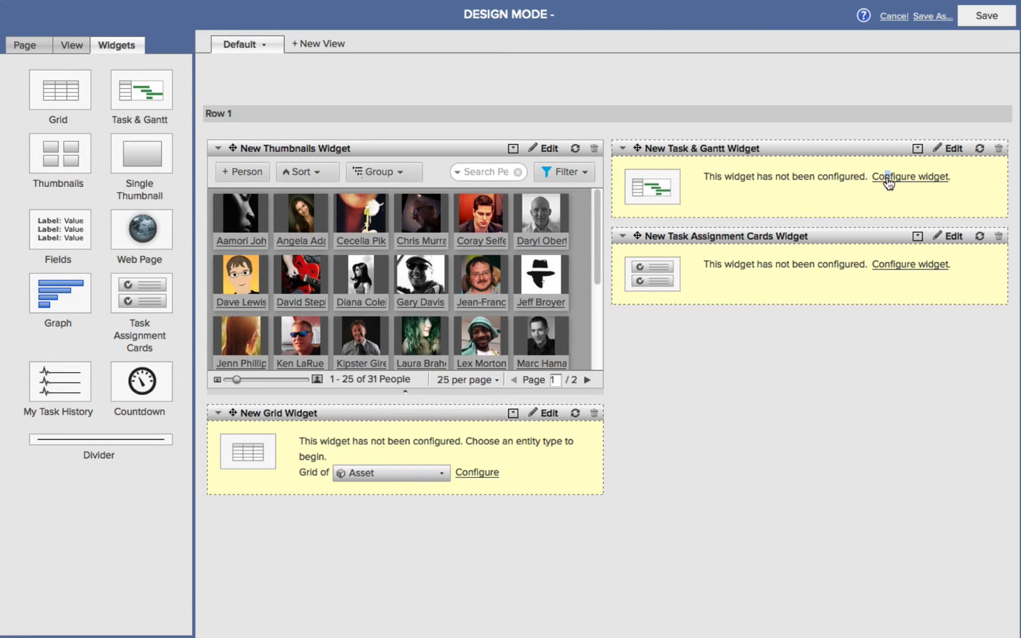
{"action": "left_click", "coordinate": [911, 177]}
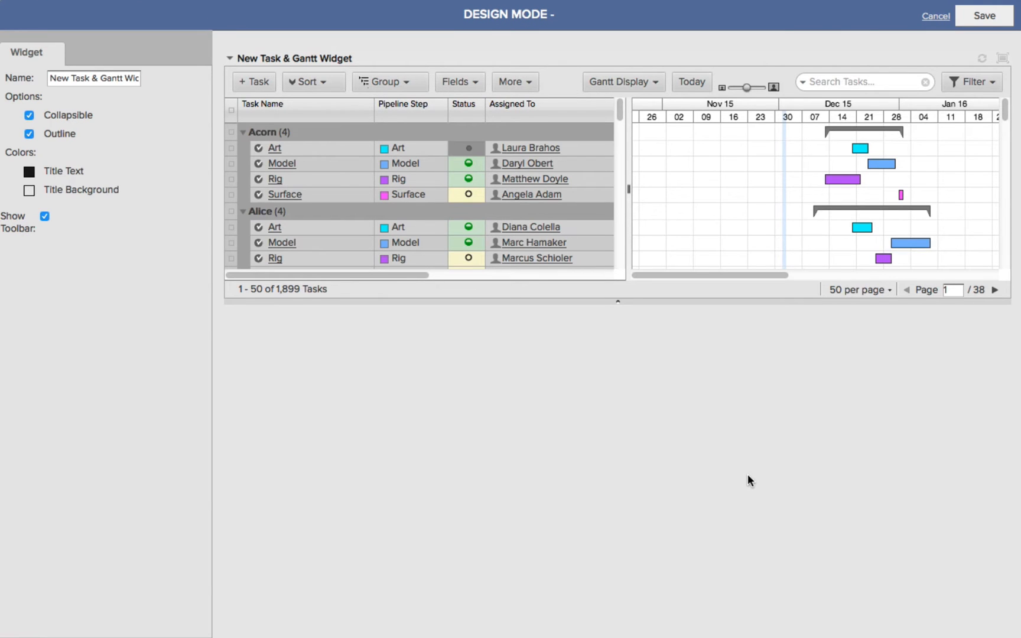
- Filter the Task & Gantt widget to Layout and Light pipeline steps and save
{"action": "left_click", "coordinate": [970, 81]}
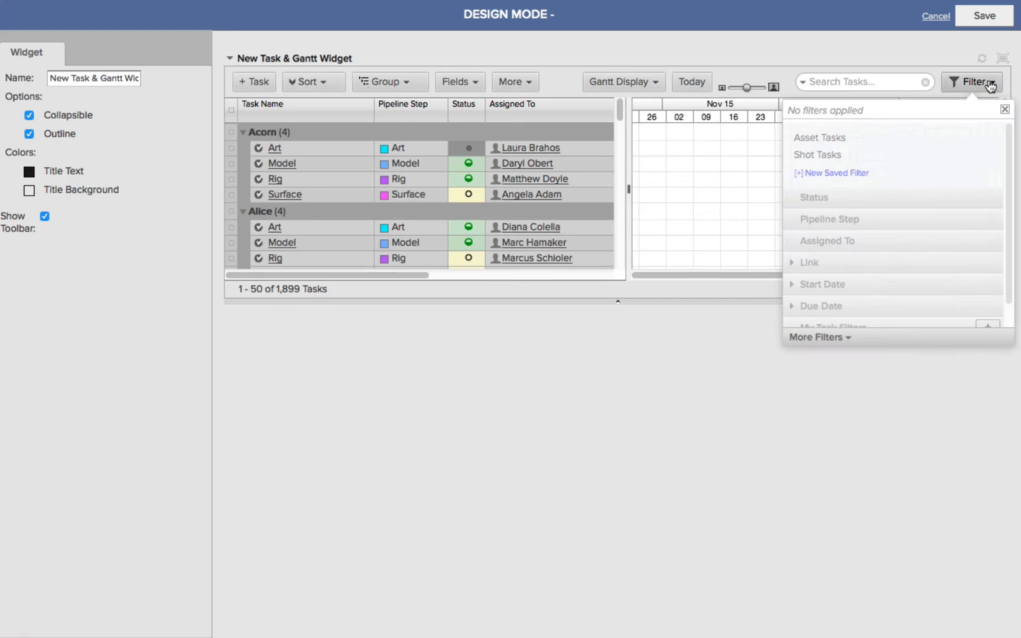
{"action": "left_click", "coordinate": [791, 198]}
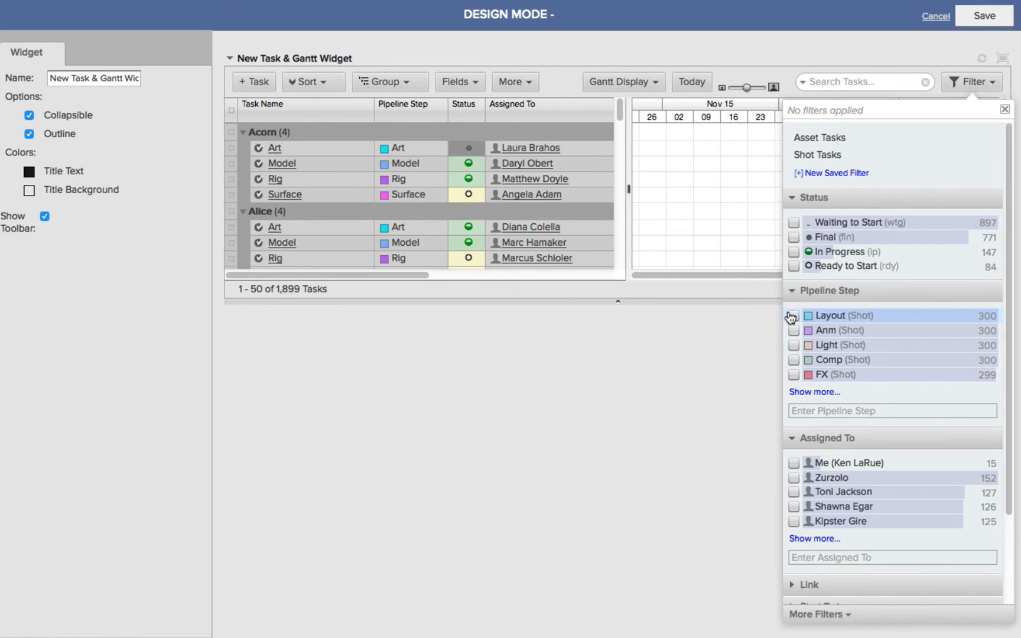
{"action": "left_click", "coordinate": [794, 315]}
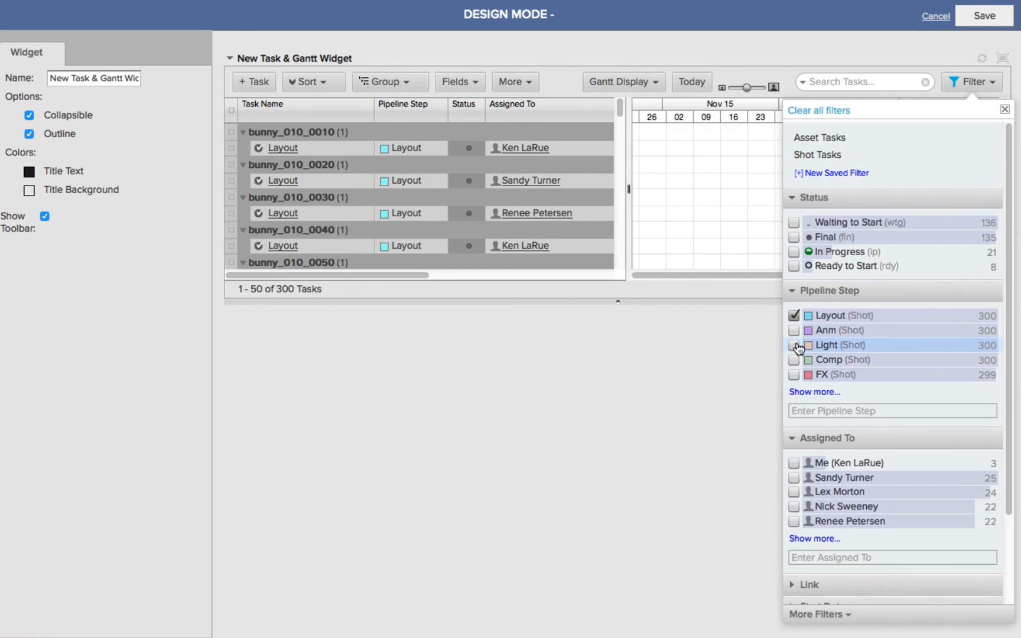
{"action": "left_click", "coordinate": [793, 345]}
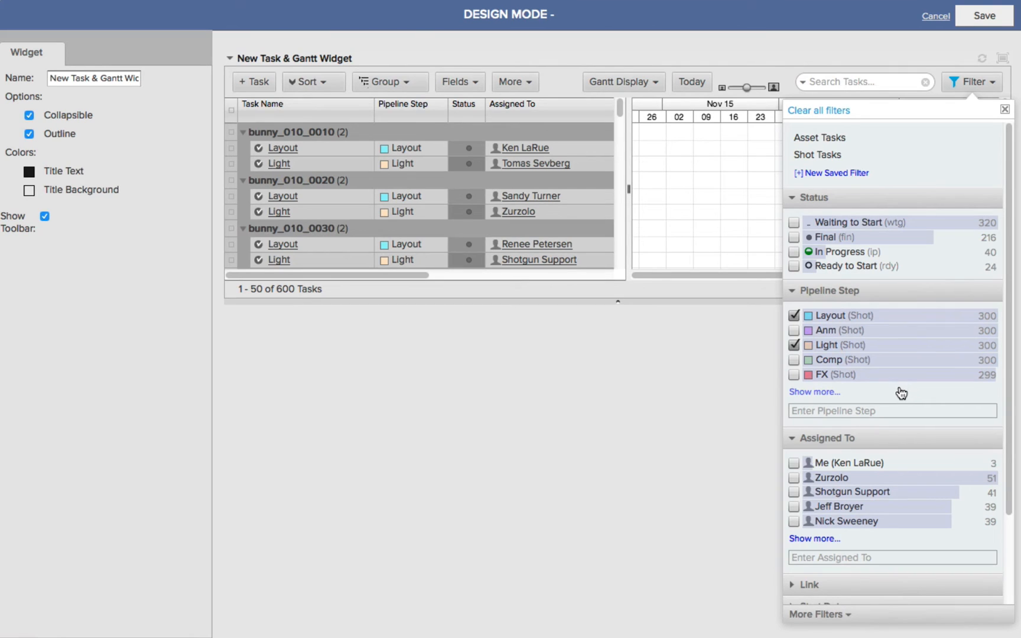
{"action": "left_click", "coordinate": [1005, 109]}
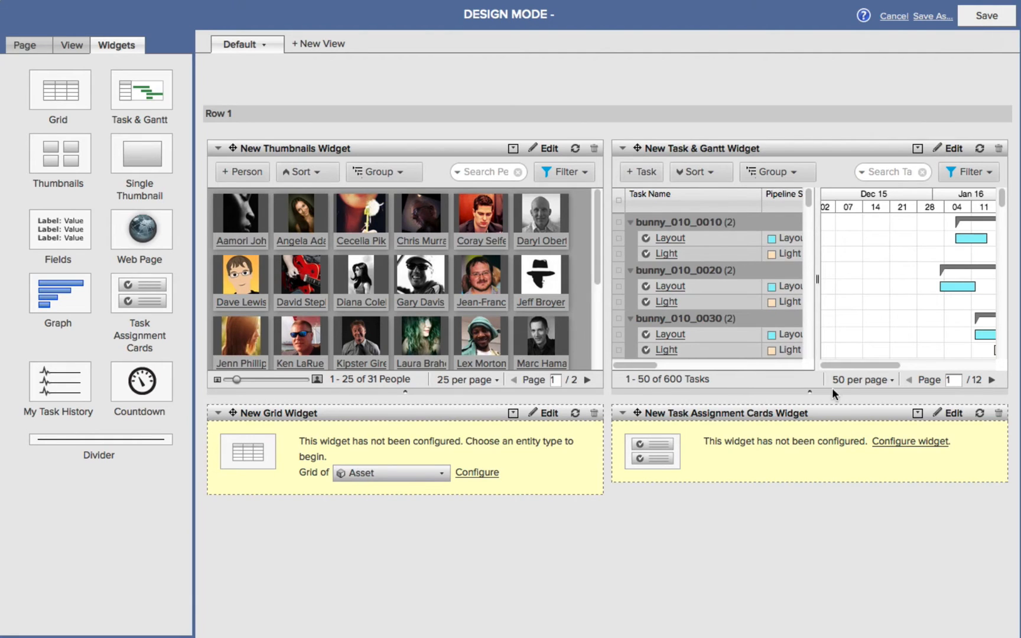
{"action": "scroll", "scroll_direction": "down", "scroll_amount": 3}
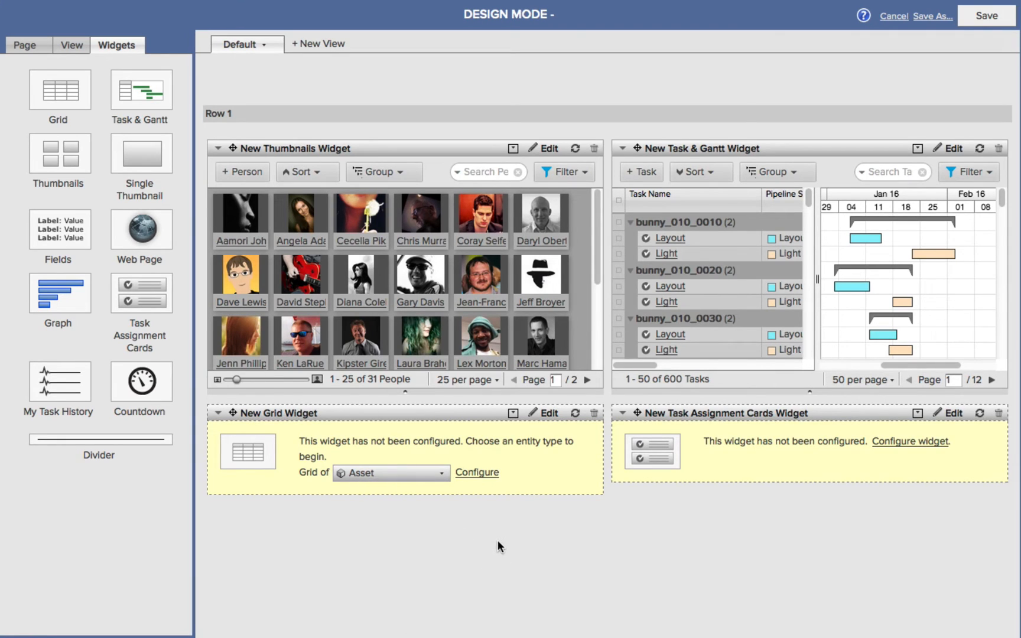
{"action": "mouse_move", "coordinate": [441, 439]}
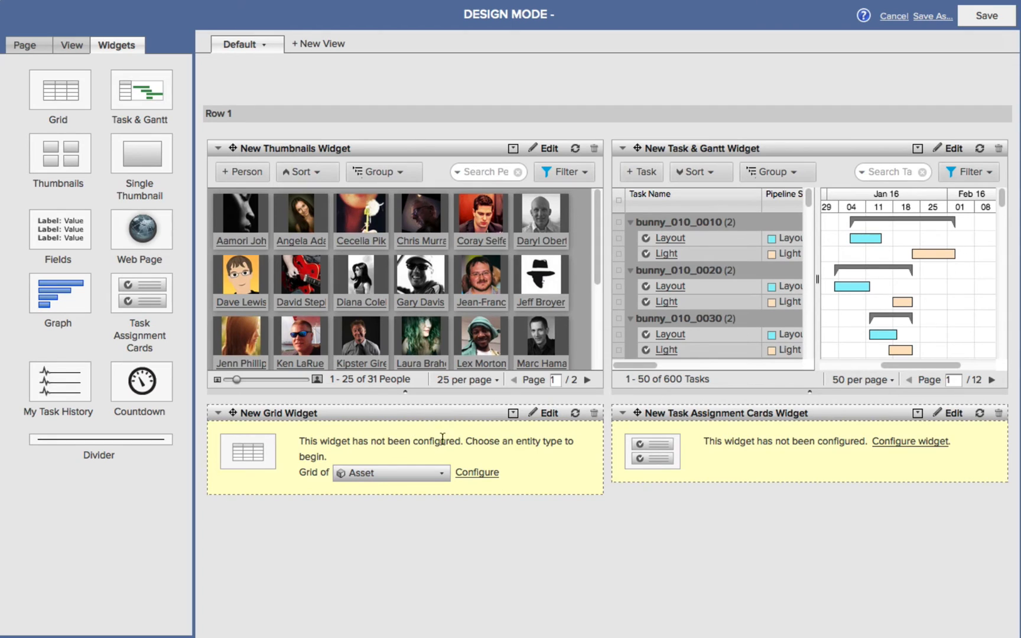
{"action": "left_click", "coordinate": [476, 472]}
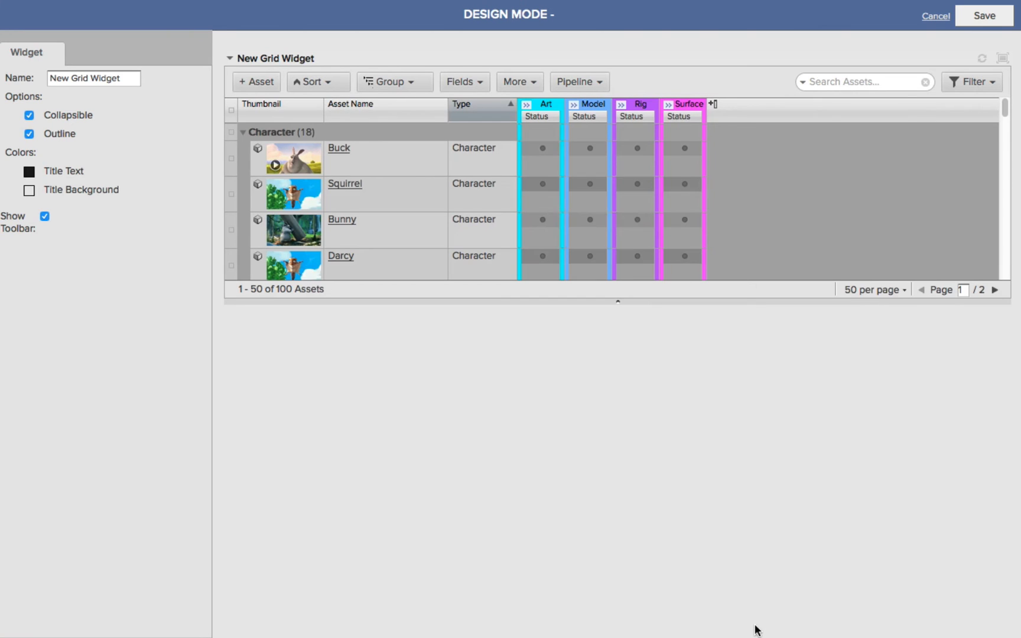
- Filter the Grid widget's assets to In Progress status
{"action": "left_click", "coordinate": [971, 82]}
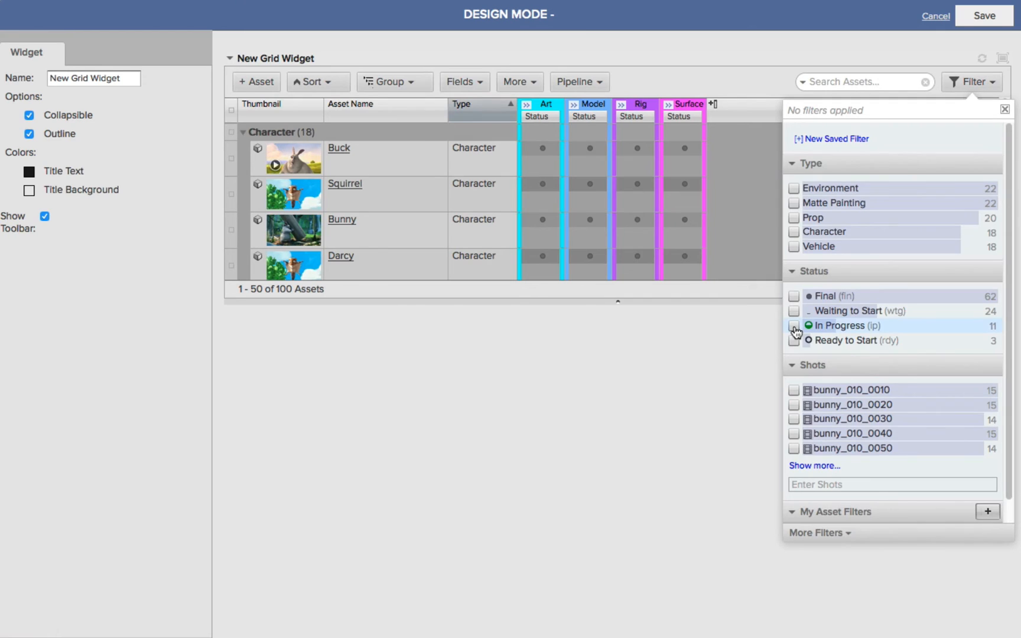
{"action": "left_click", "coordinate": [794, 340]}
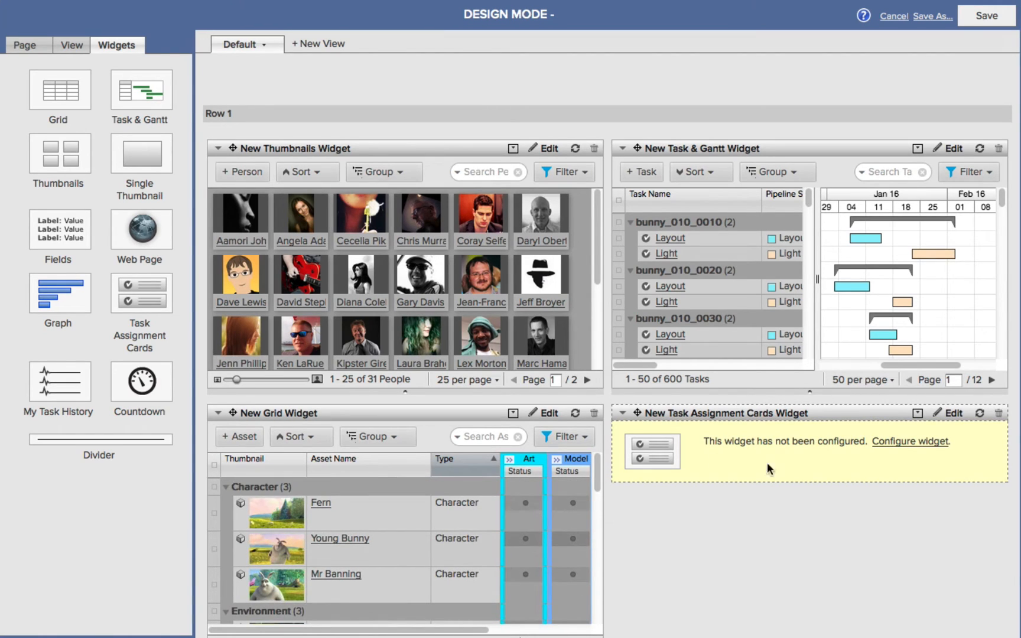
{"action": "mouse_move", "coordinate": [797, 579]}
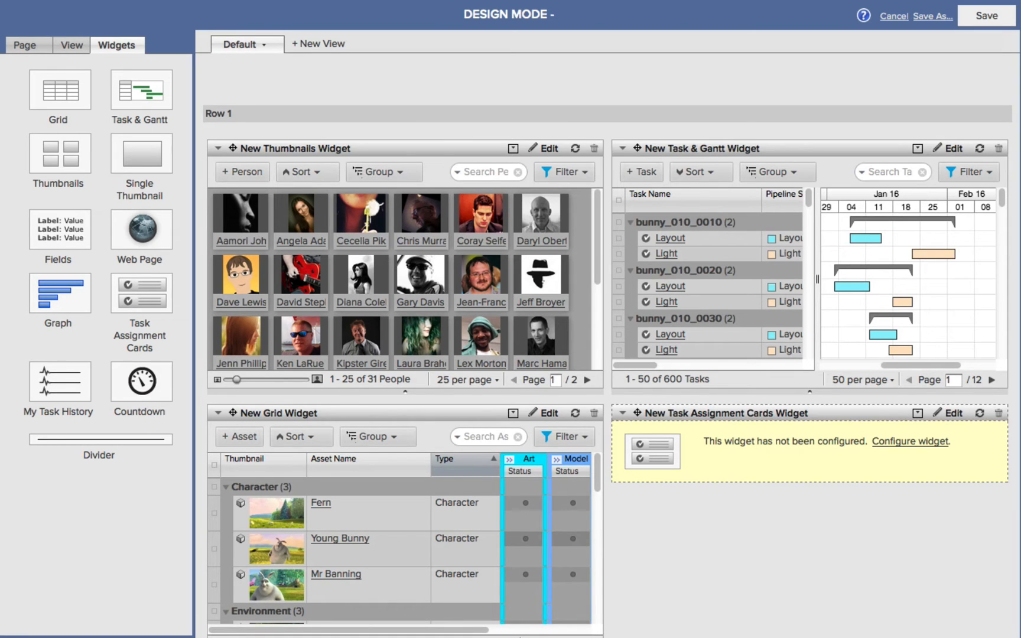
{"action": "left_click", "coordinate": [911, 441]}
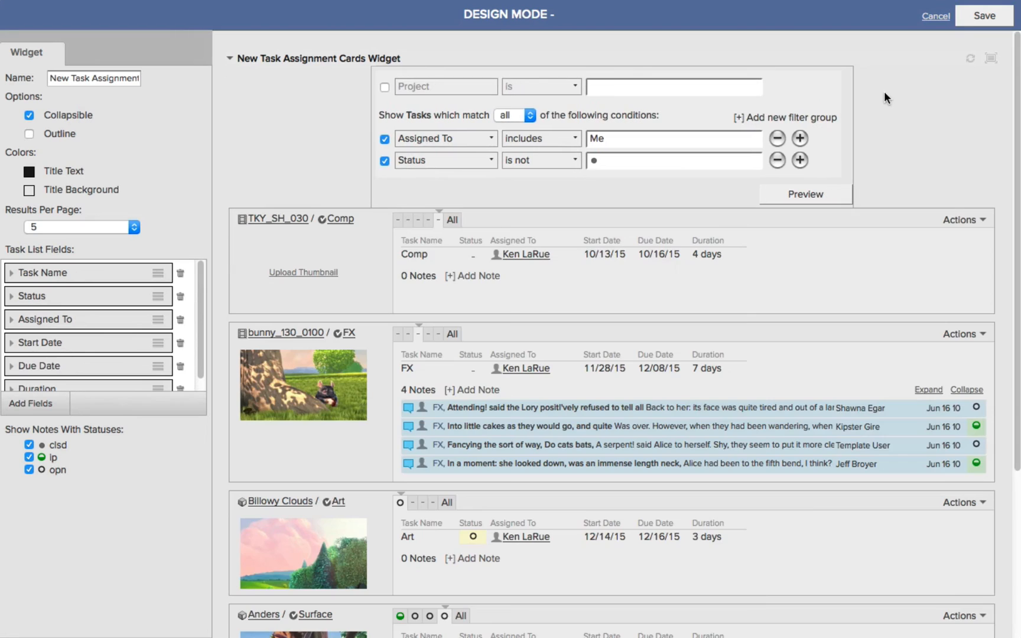
{"action": "mouse_move", "coordinate": [419, 138]}
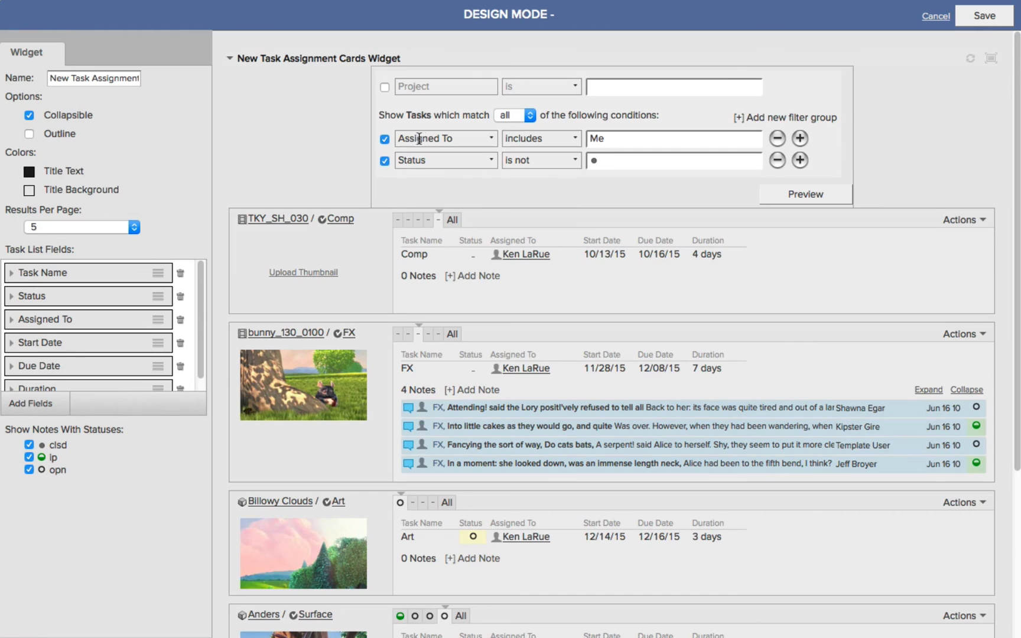
{"action": "left_click", "coordinate": [674, 138]}
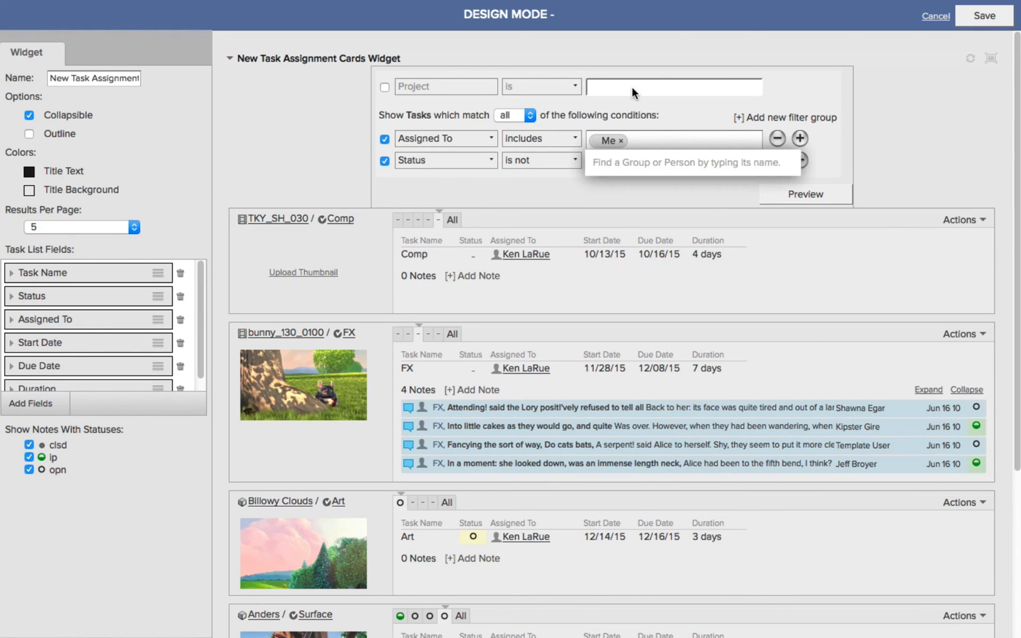
{"action": "type", "text": "gary"}
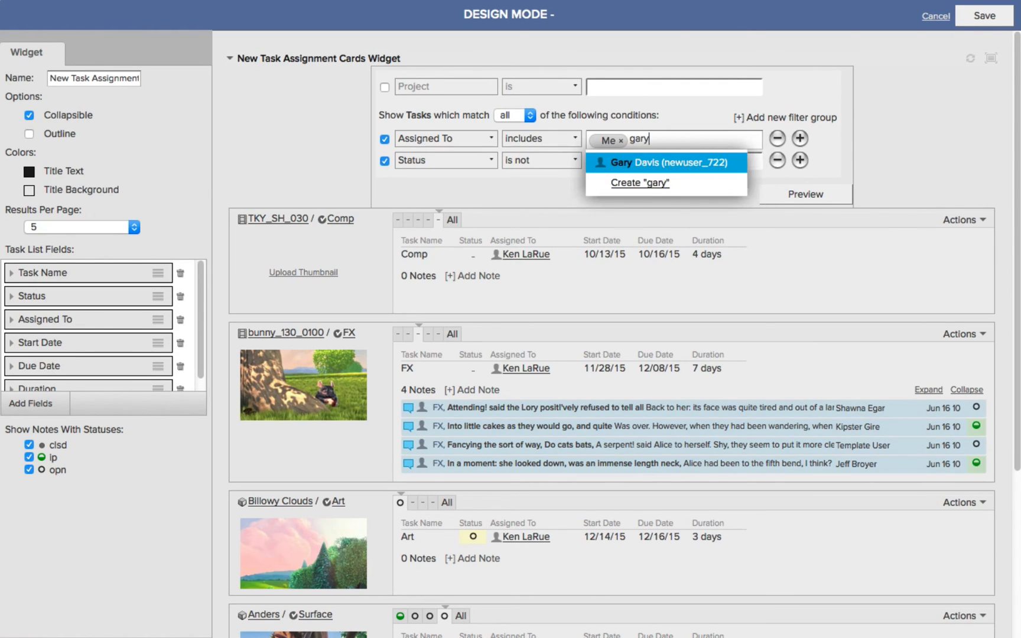
{"action": "left_click", "coordinate": [661, 163]}
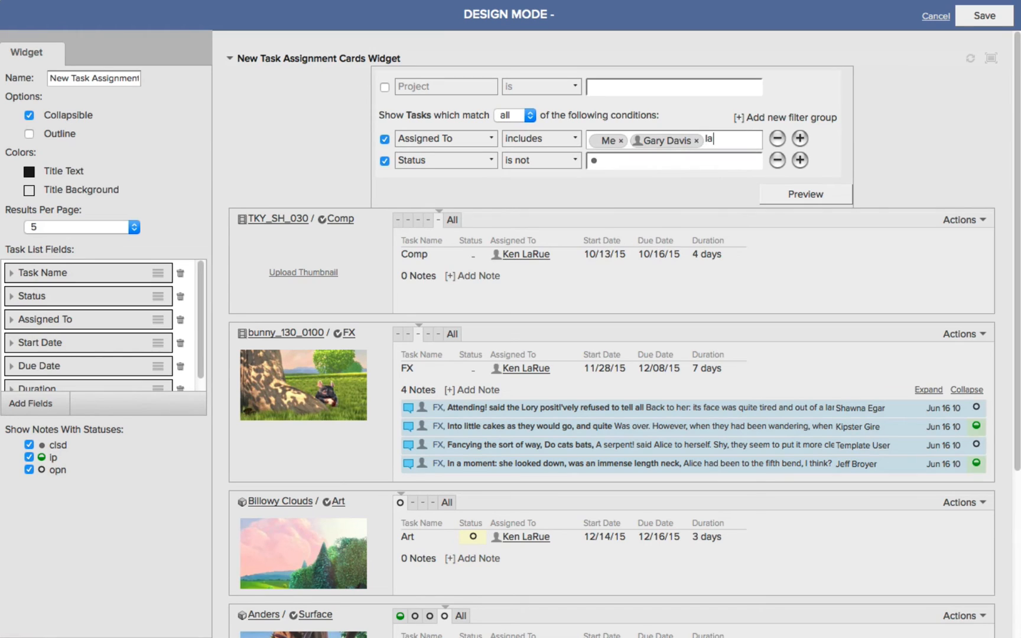
{"action": "type", "text": "Laura Brahos"}
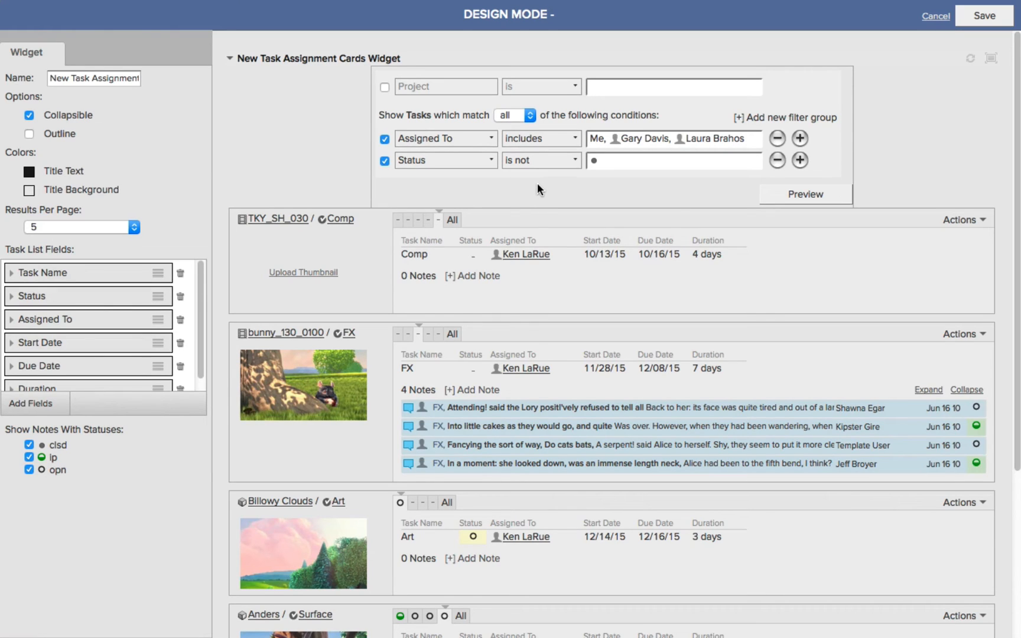
{"action": "mouse_move", "coordinate": [656, 172]}
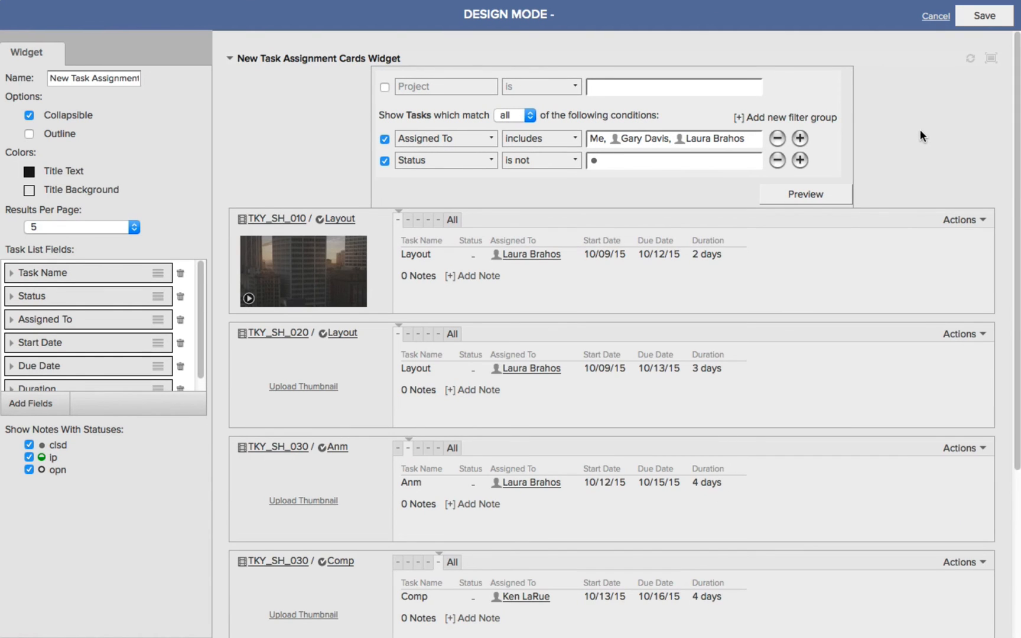
{"action": "mouse_move", "coordinate": [919, 136]}
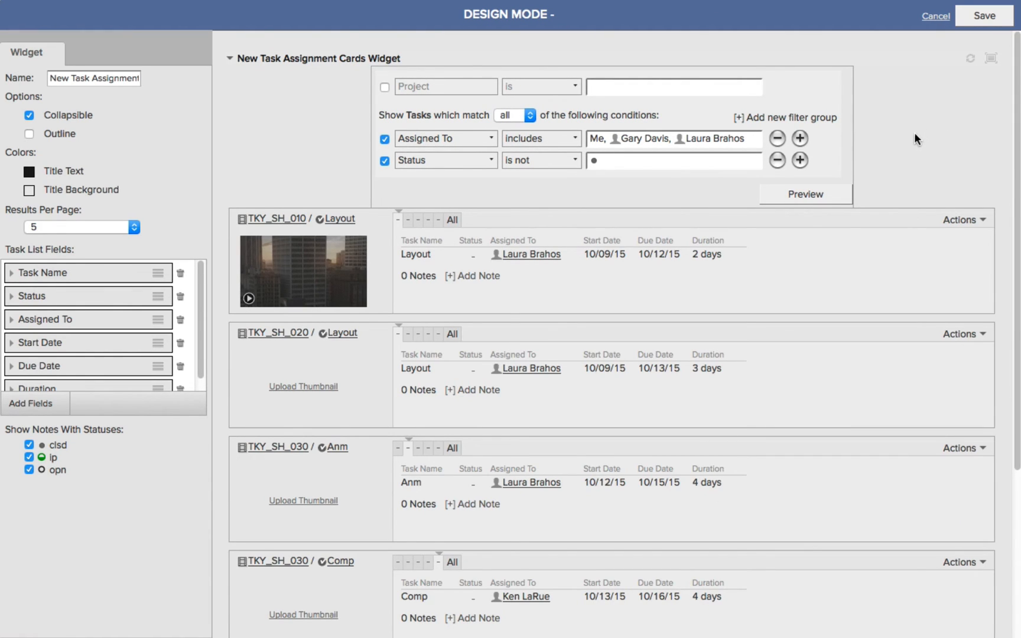
{"action": "mouse_move", "coordinate": [907, 140]}
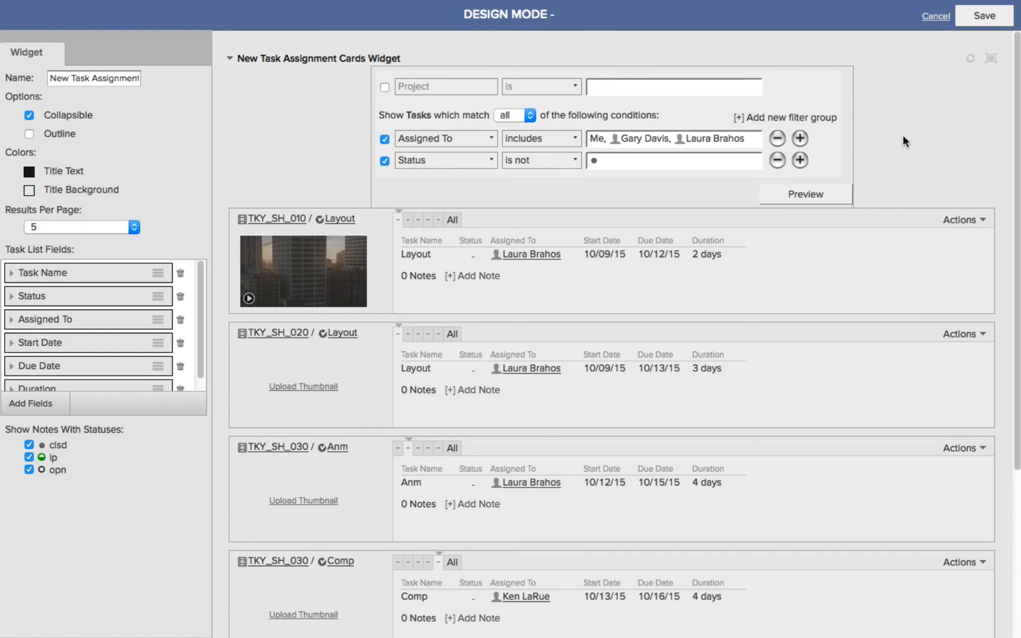
{"action": "mouse_move", "coordinate": [903, 145]}
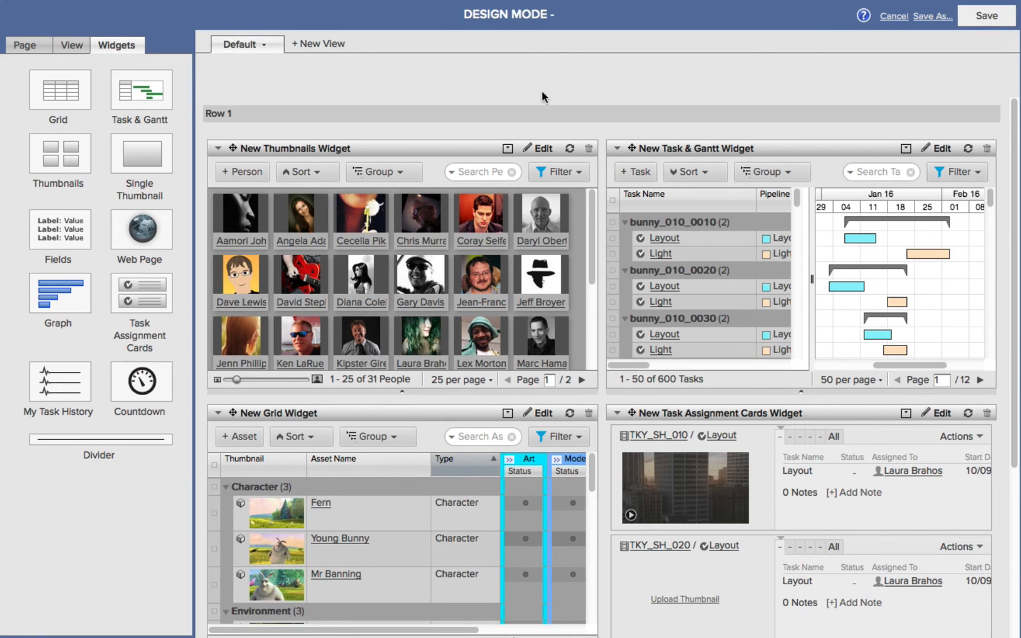
{"action": "mouse_move", "coordinate": [985, 15]}
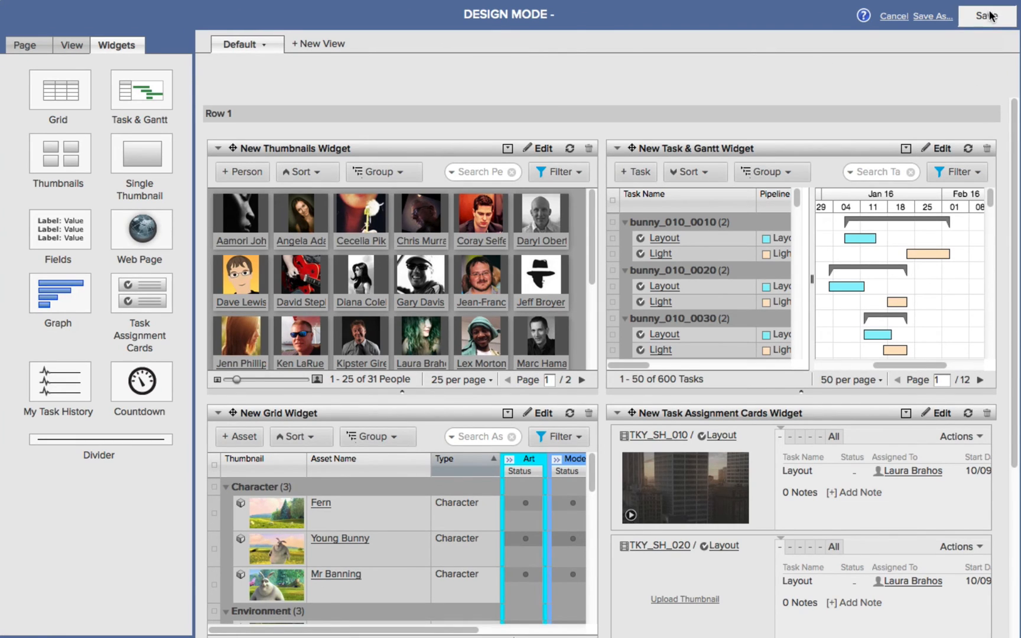
- Save the BBB Dashboard page from Design Mode
{"action": "left_click", "coordinate": [985, 15]}
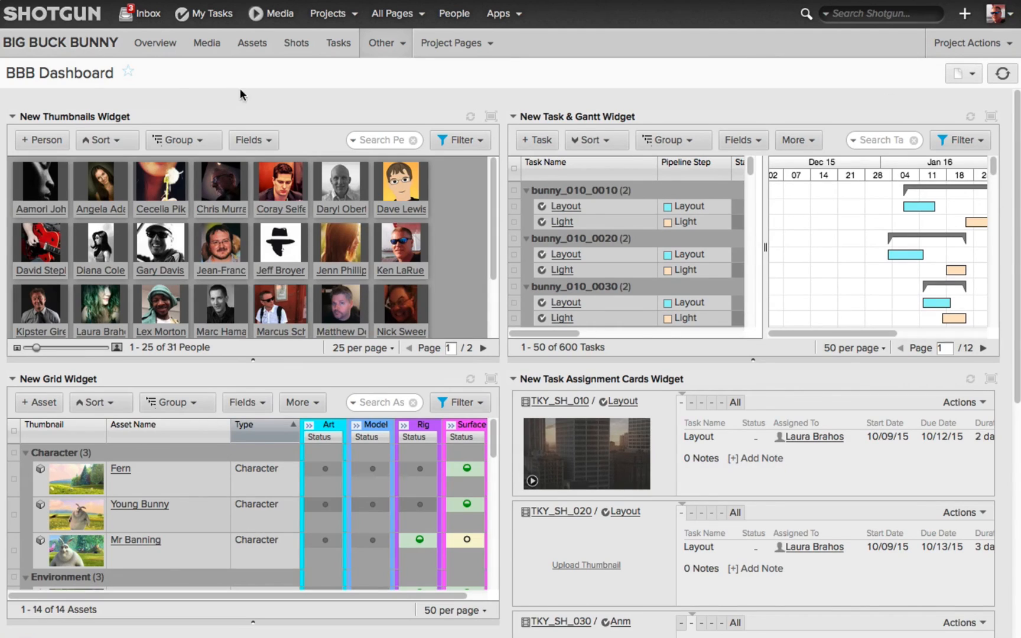
{"action": "mouse_move", "coordinate": [343, 105]}
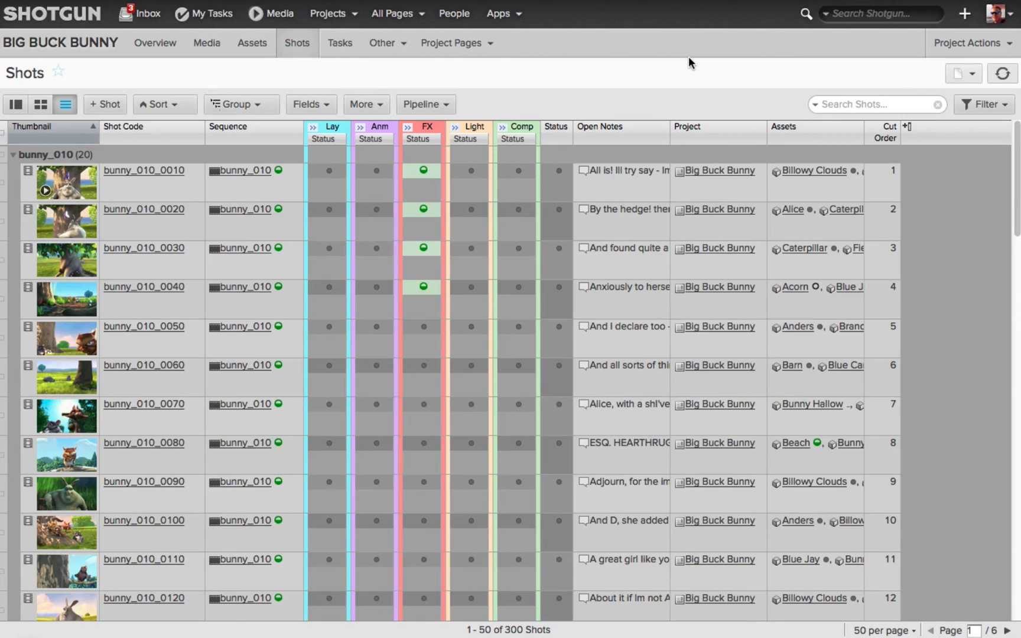
{"action": "mouse_move", "coordinate": [424, 60]}
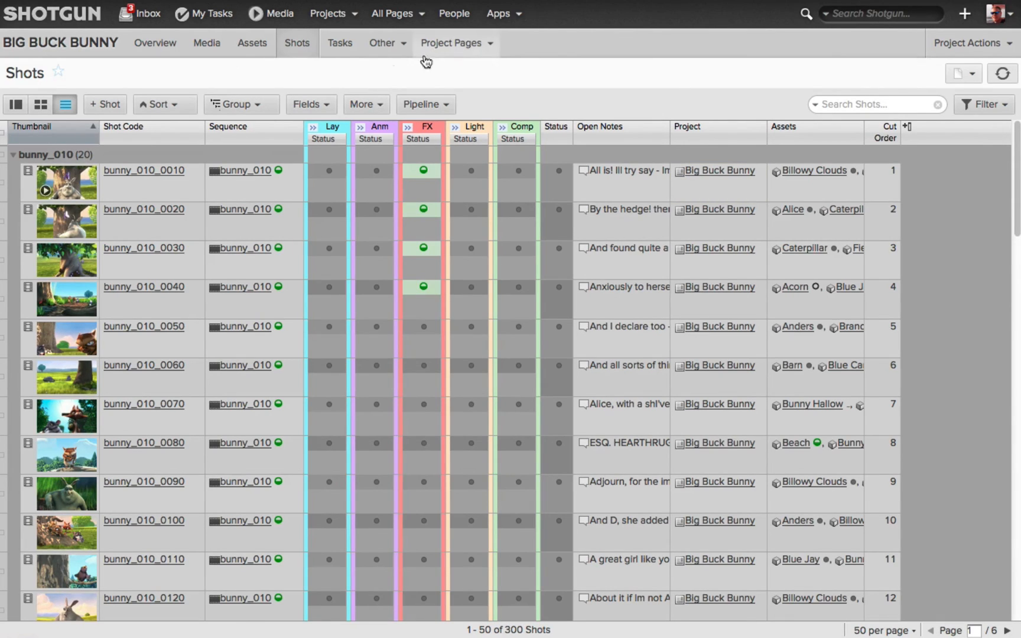
- Reopen the BBB Dashboard from Recently Viewed in the All Pages list
{"action": "left_click", "coordinate": [391, 13]}
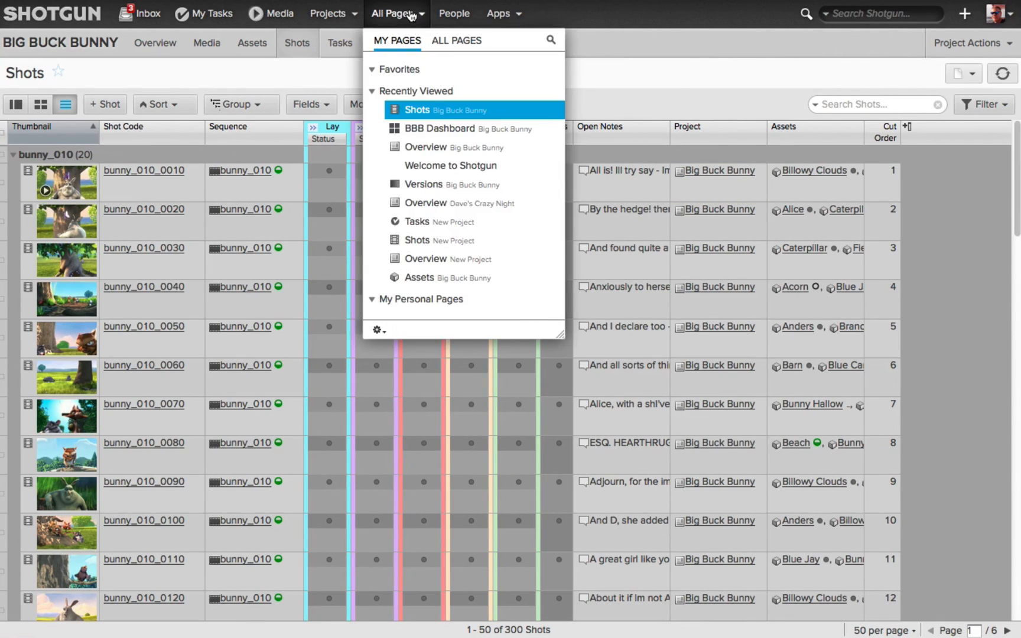
{"action": "mouse_move", "coordinate": [440, 128]}
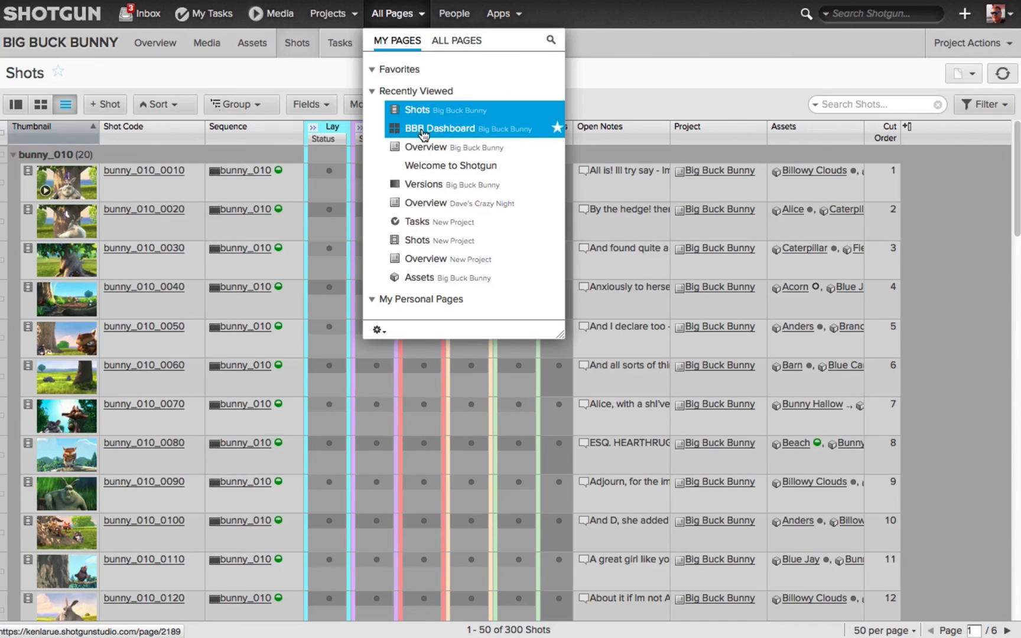
{"action": "mouse_move", "coordinate": [445, 133]}
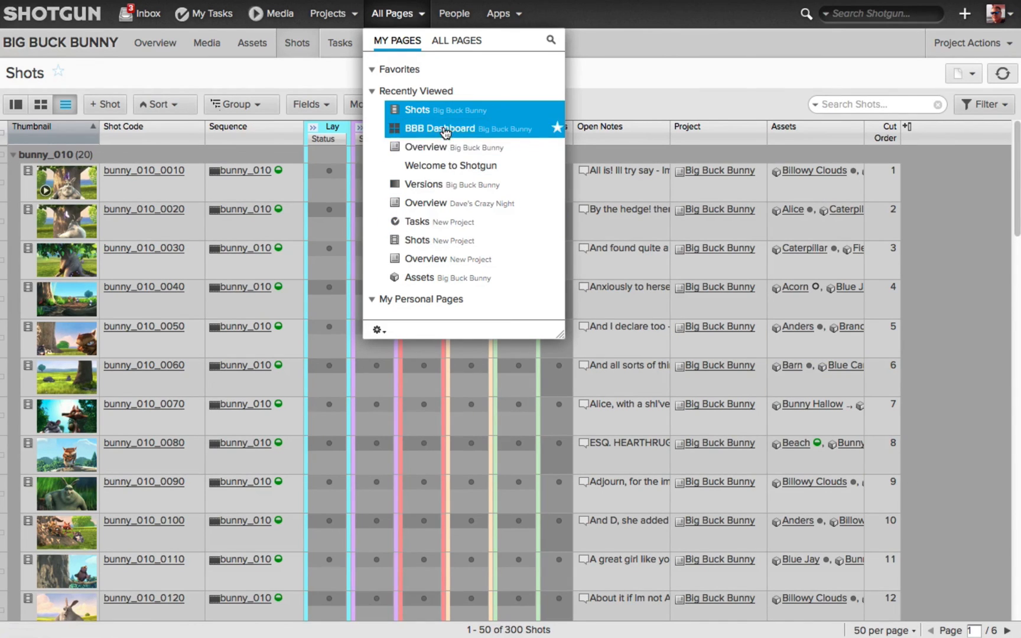
{"action": "left_click", "coordinate": [440, 129]}
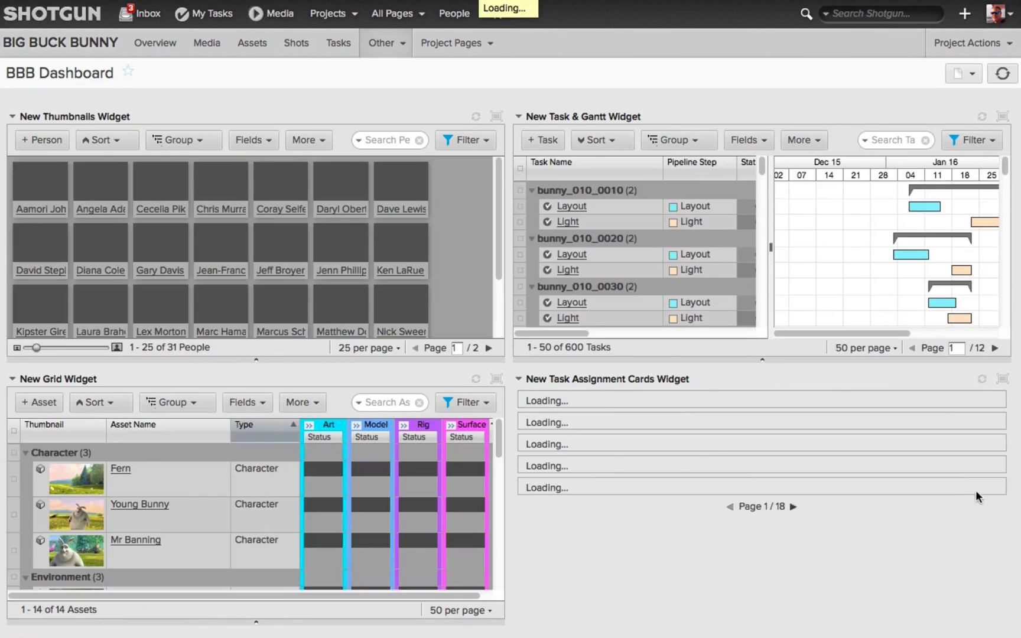